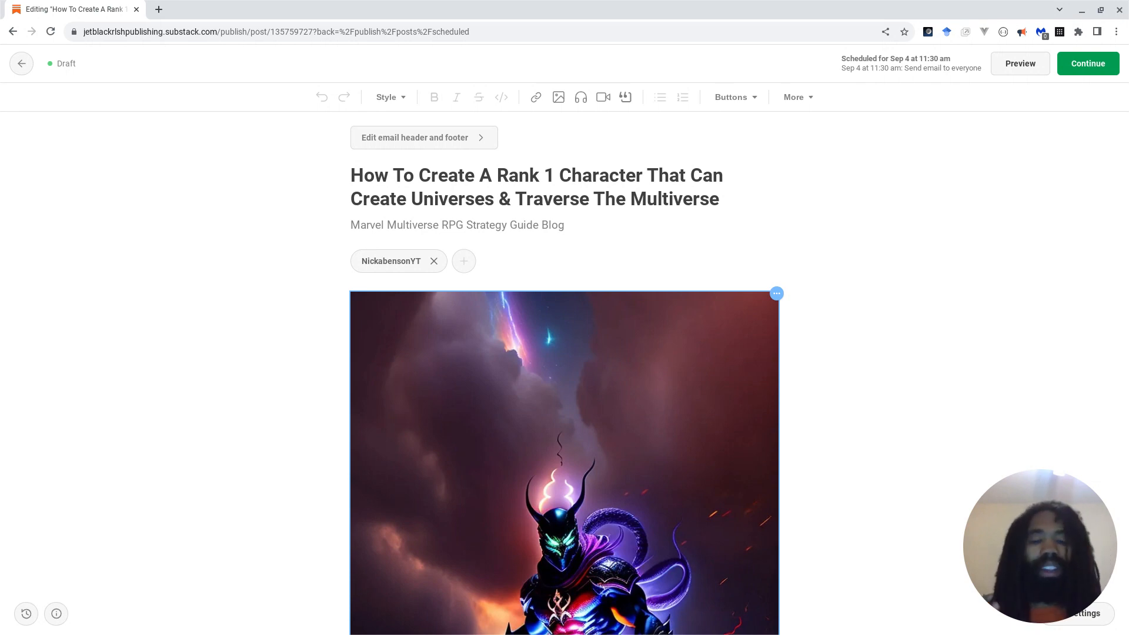
{"action": "scroll", "scroll_direction": "down", "scroll_amount": 3}
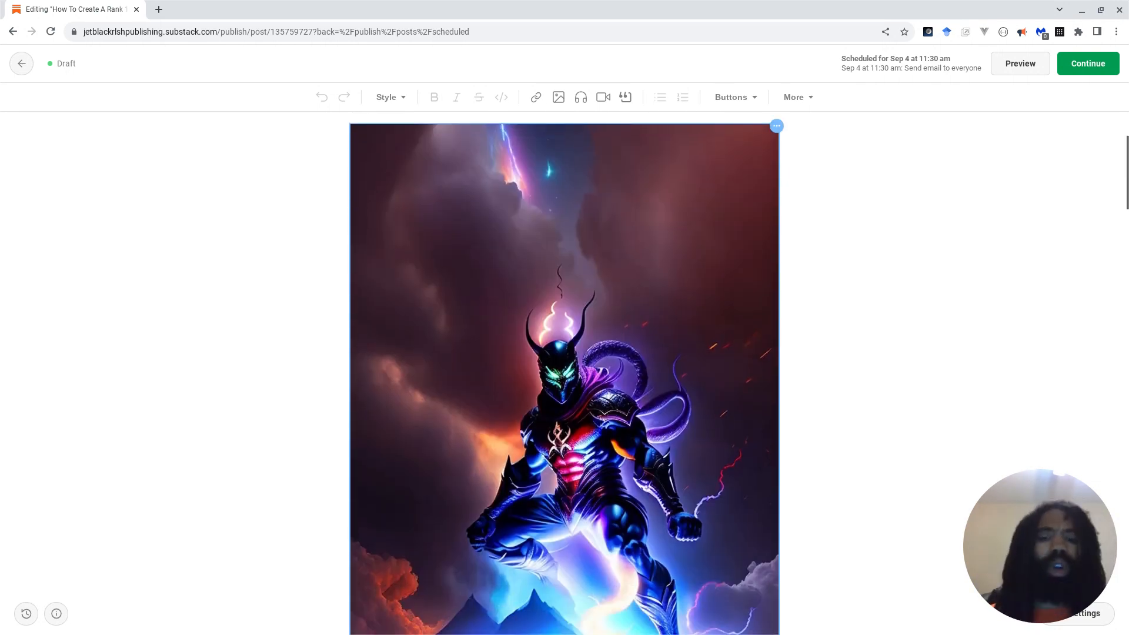
{"action": "scroll", "scroll_direction": "down", "scroll_amount": 3}
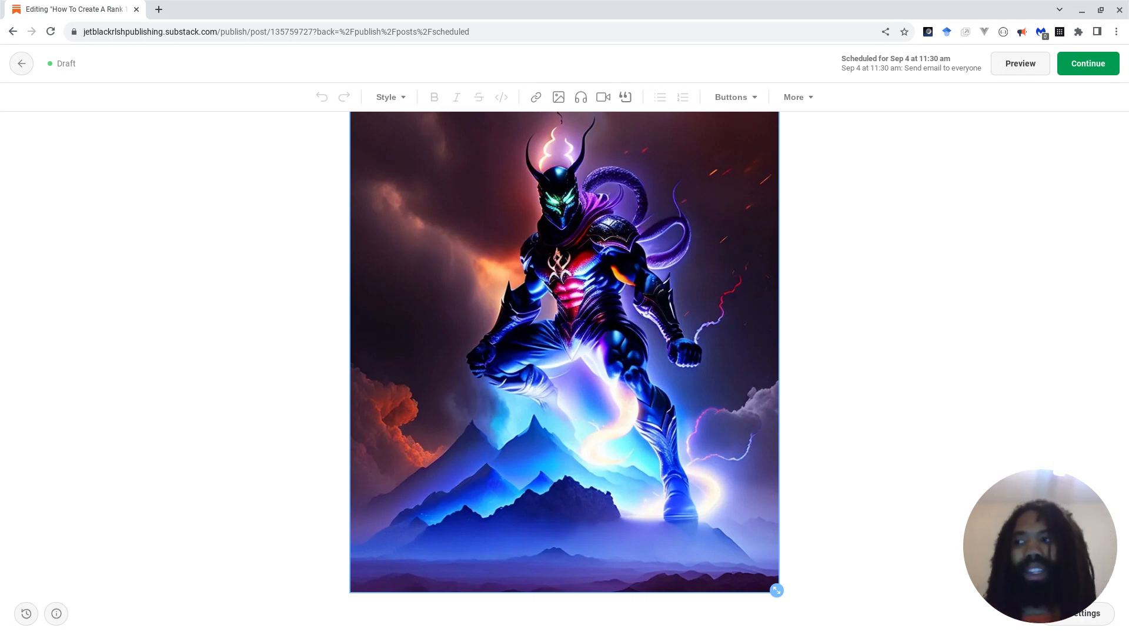
{"action": "scroll", "scroll_direction": "down", "scroll_amount": 3}
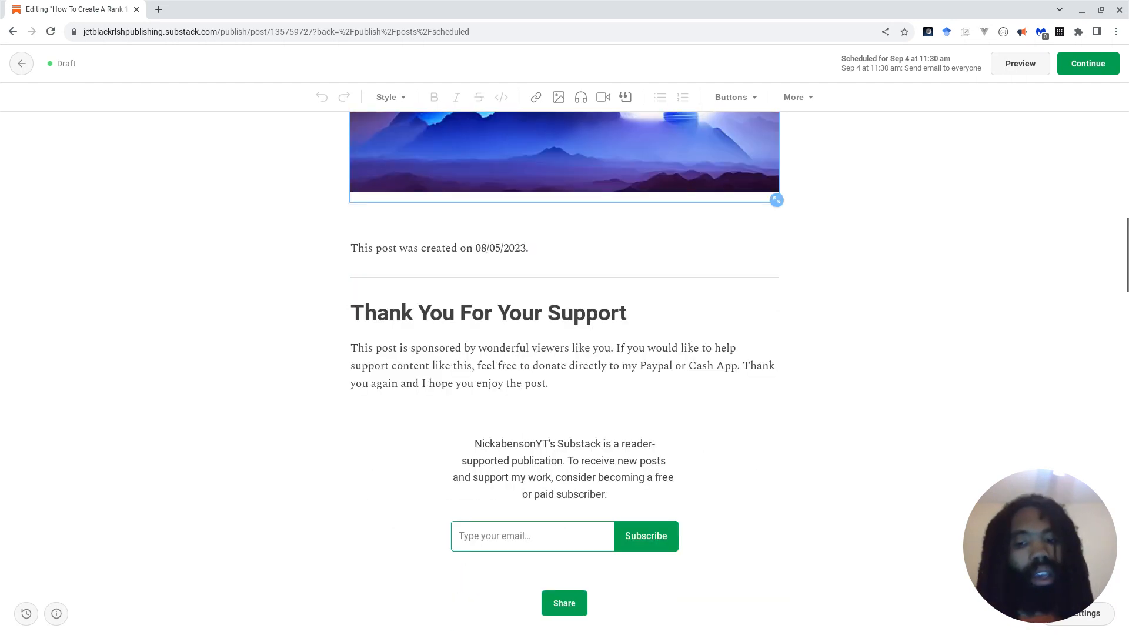
{"action": "scroll", "scroll_direction": "down", "scroll_amount": 3}
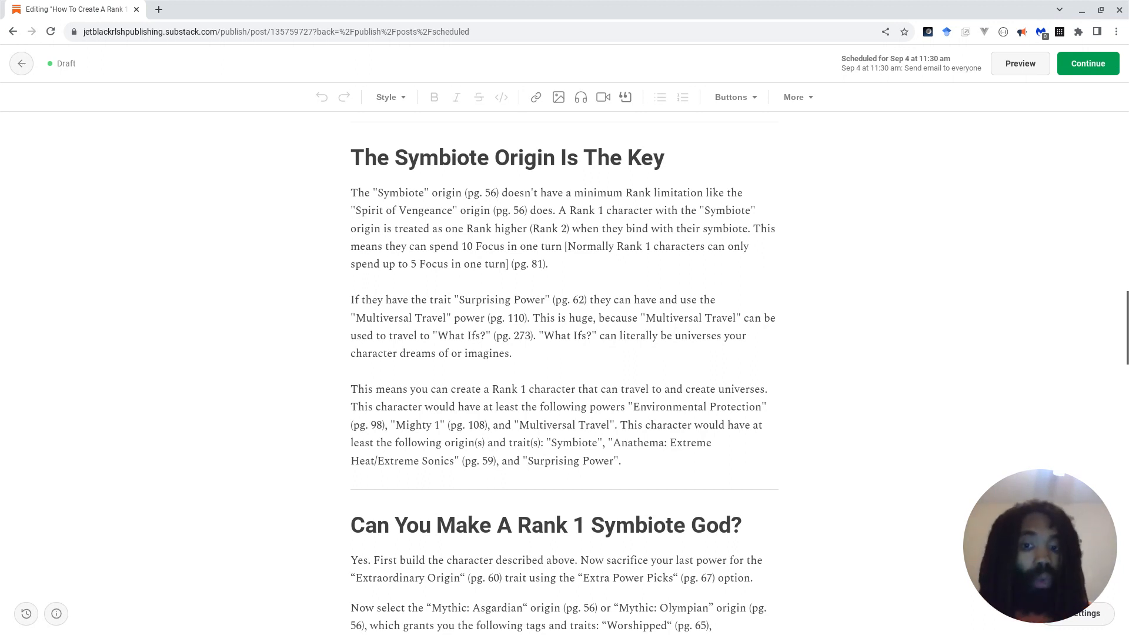
{"action": "scroll", "scroll_direction": "down", "scroll_amount": 3}
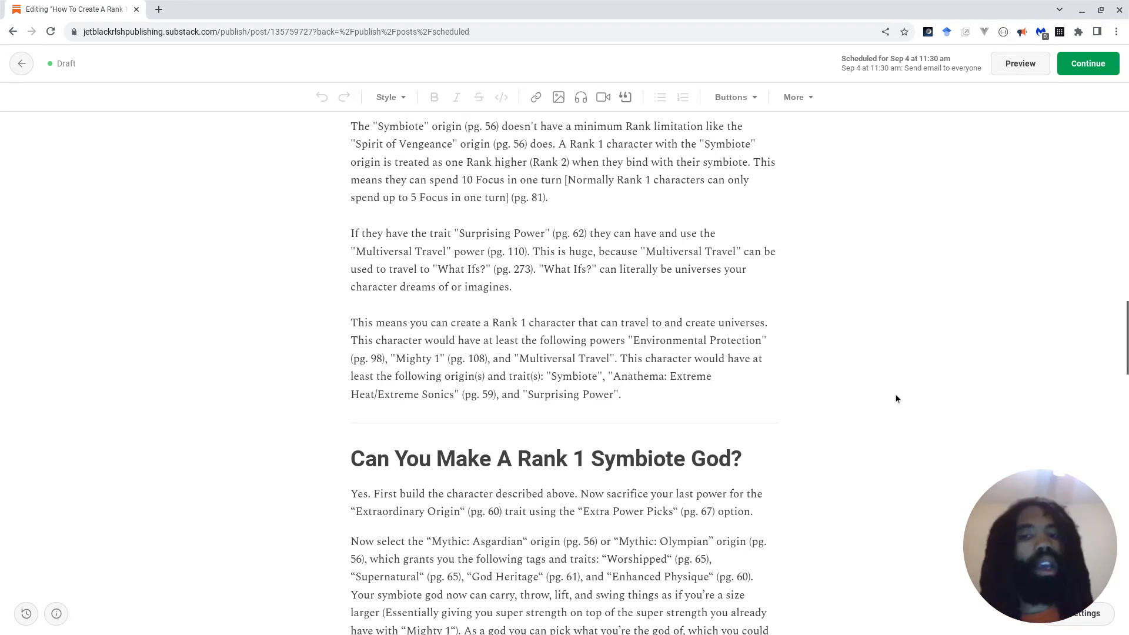
{"action": "scroll", "scroll_direction": "down", "scroll_amount": 3}
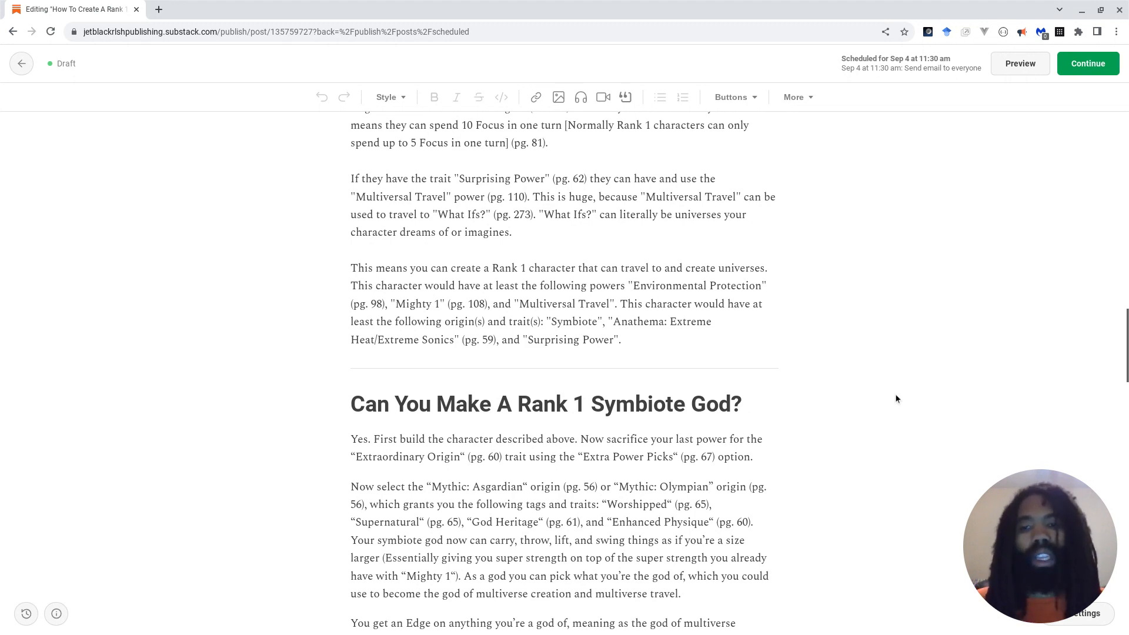
{"action": "scroll", "scroll_direction": "down", "scroll_amount": 3}
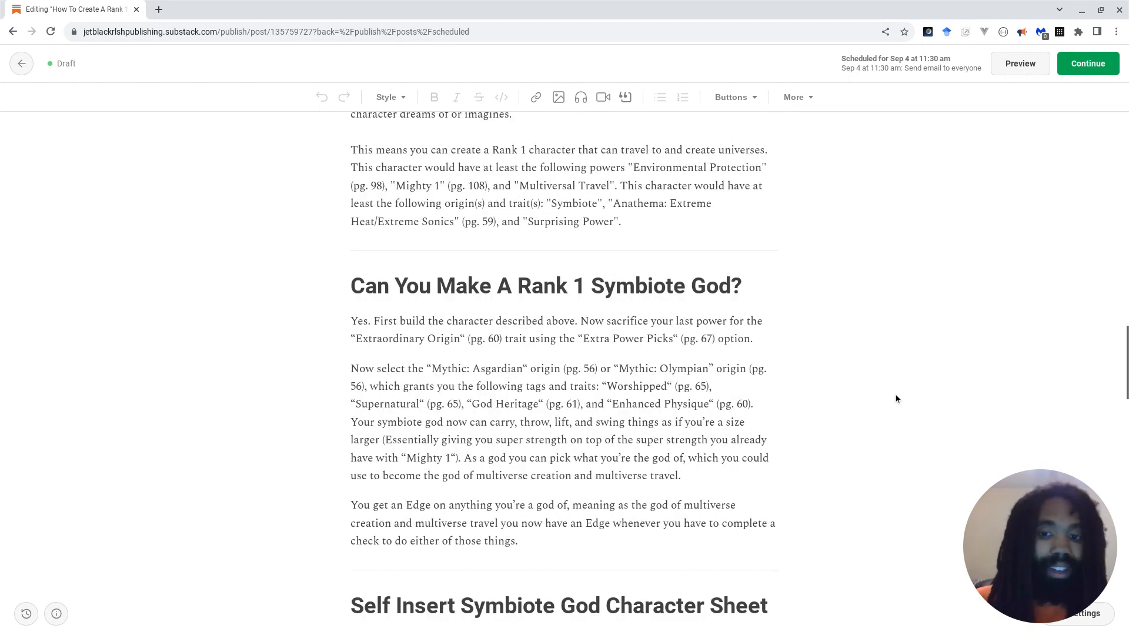
{"action": "scroll", "scroll_direction": "down", "scroll_amount": 3}
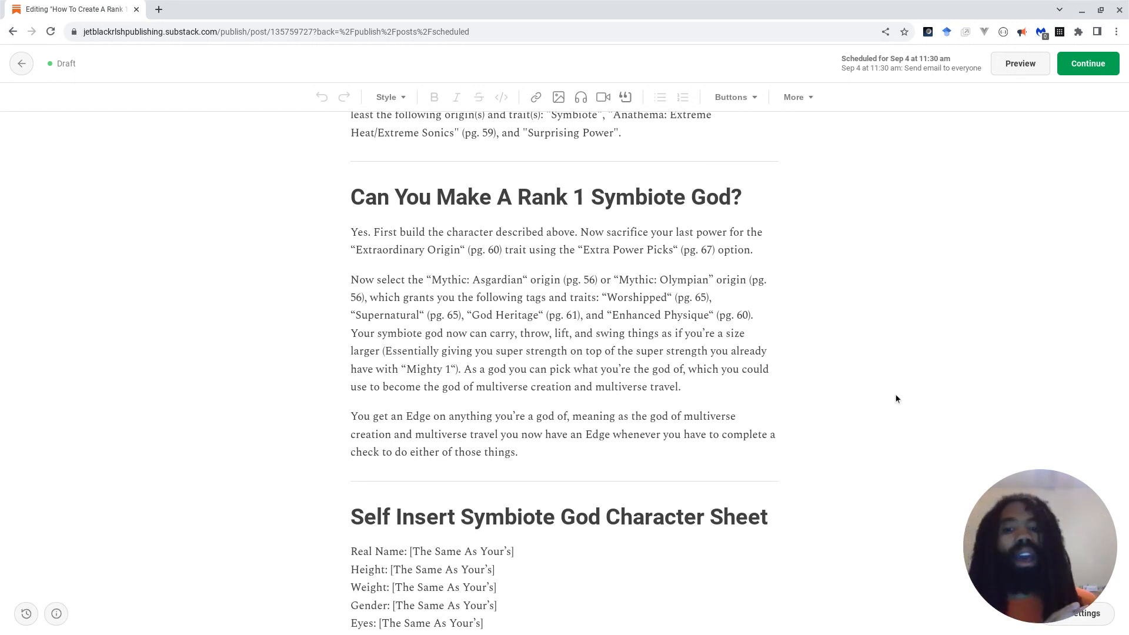
{"action": "scroll", "scroll_direction": "down", "scroll_amount": 3}
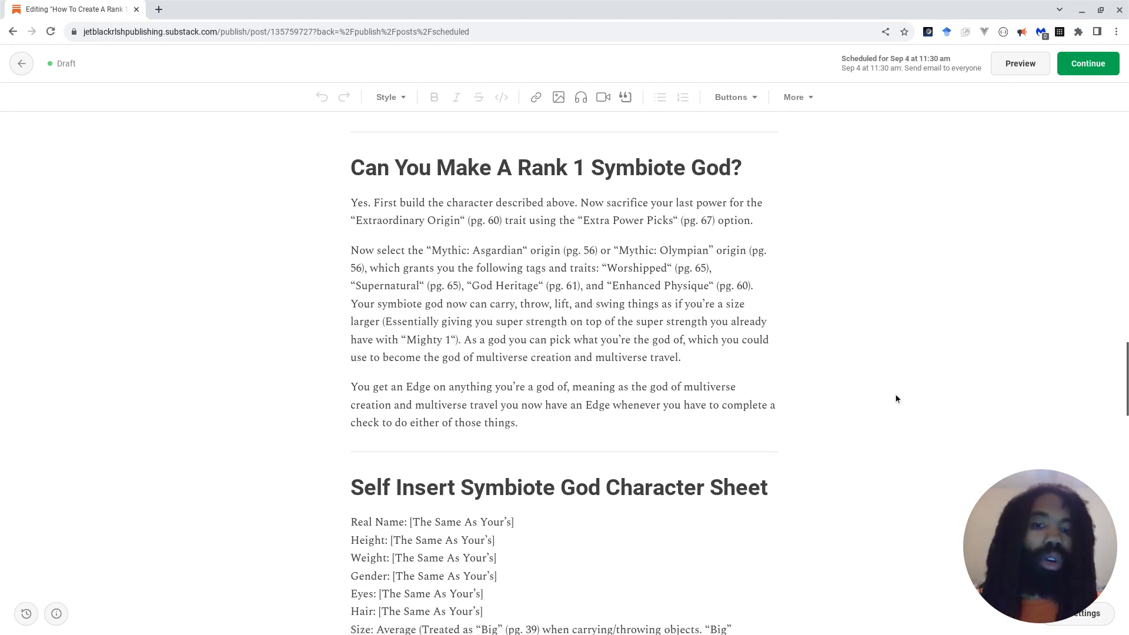
{"action": "scroll", "scroll_direction": "down", "scroll_amount": 3}
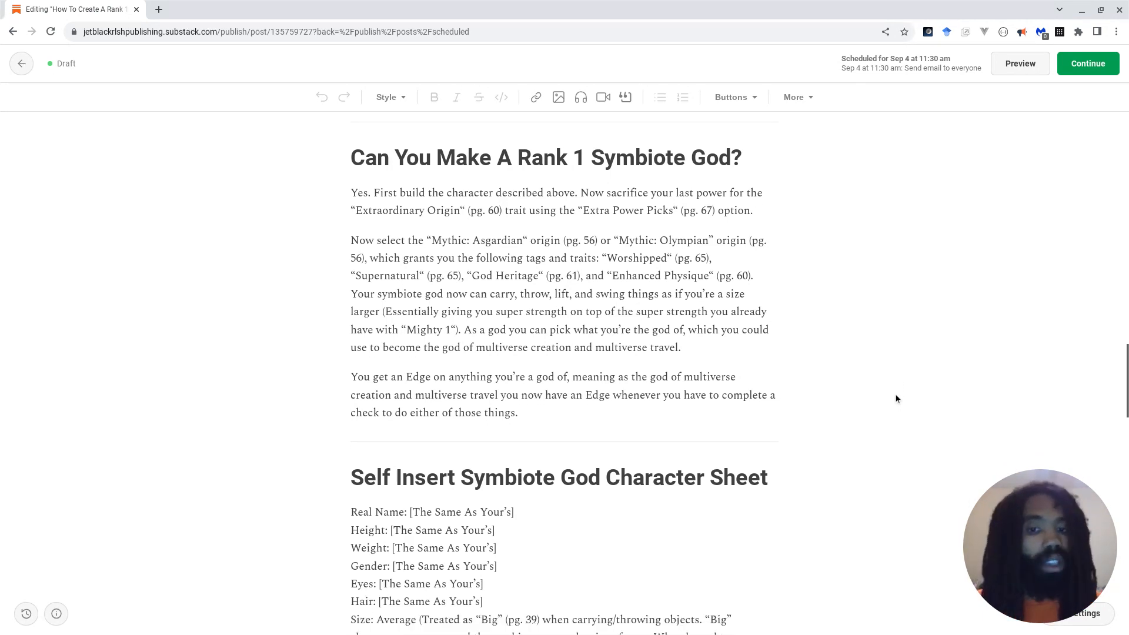
{"action": "scroll", "scroll_direction": "down", "scroll_amount": 3}
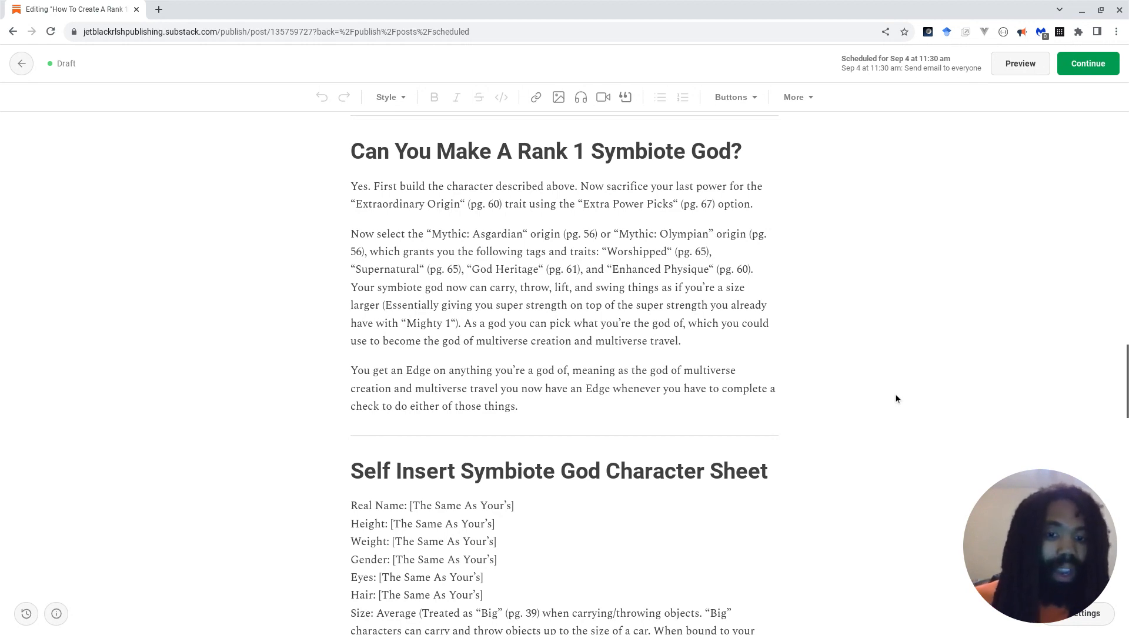
{"action": "scroll", "scroll_direction": "down", "scroll_amount": 3}
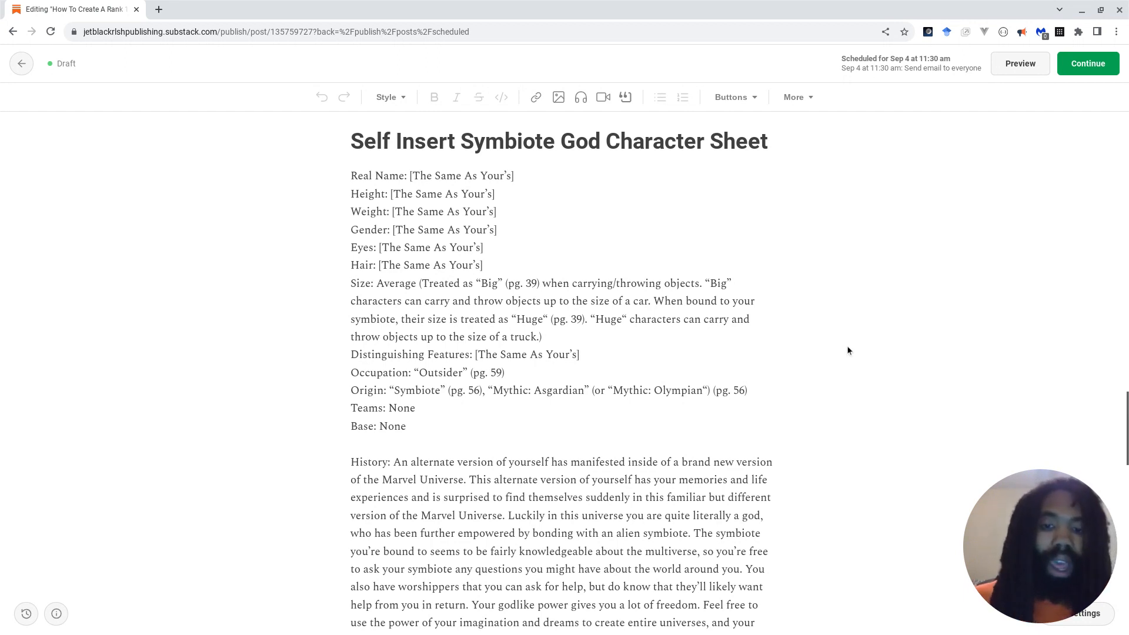
{"action": "scroll", "scroll_direction": "down", "scroll_amount": 3}
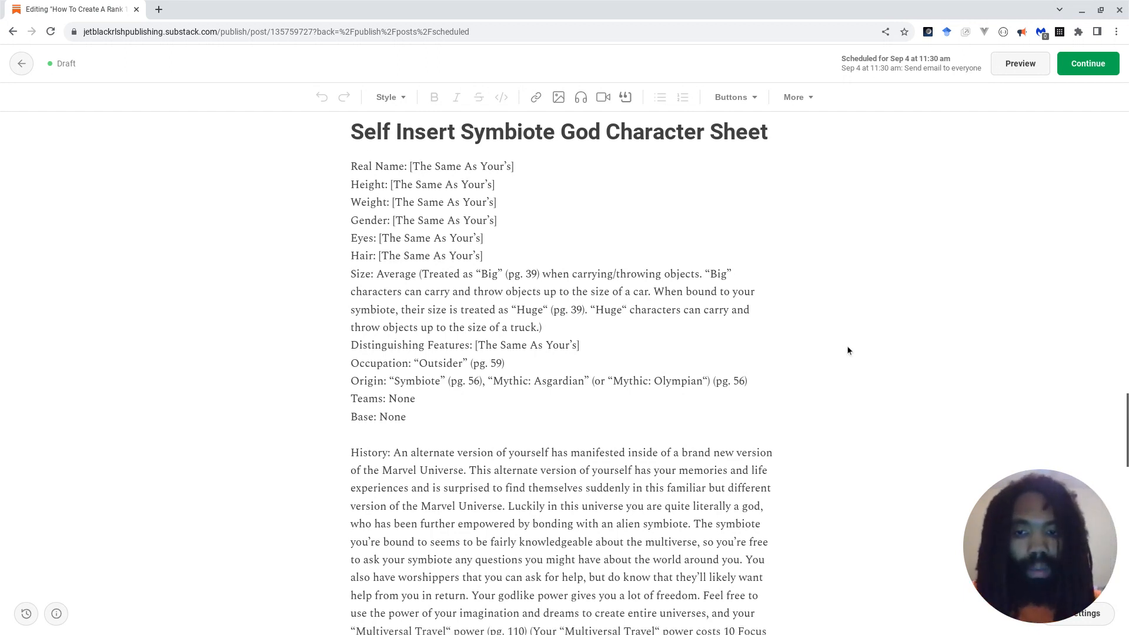
{"action": "scroll", "scroll_direction": "down", "scroll_amount": 3}
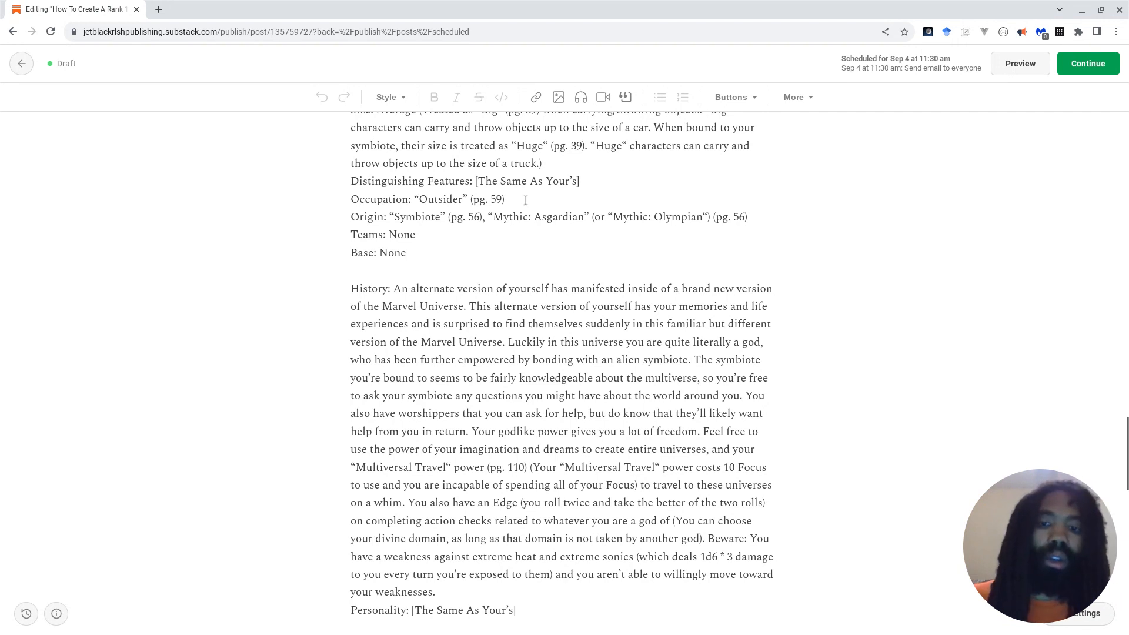
{"action": "scroll", "scroll_direction": "down", "scroll_amount": 3}
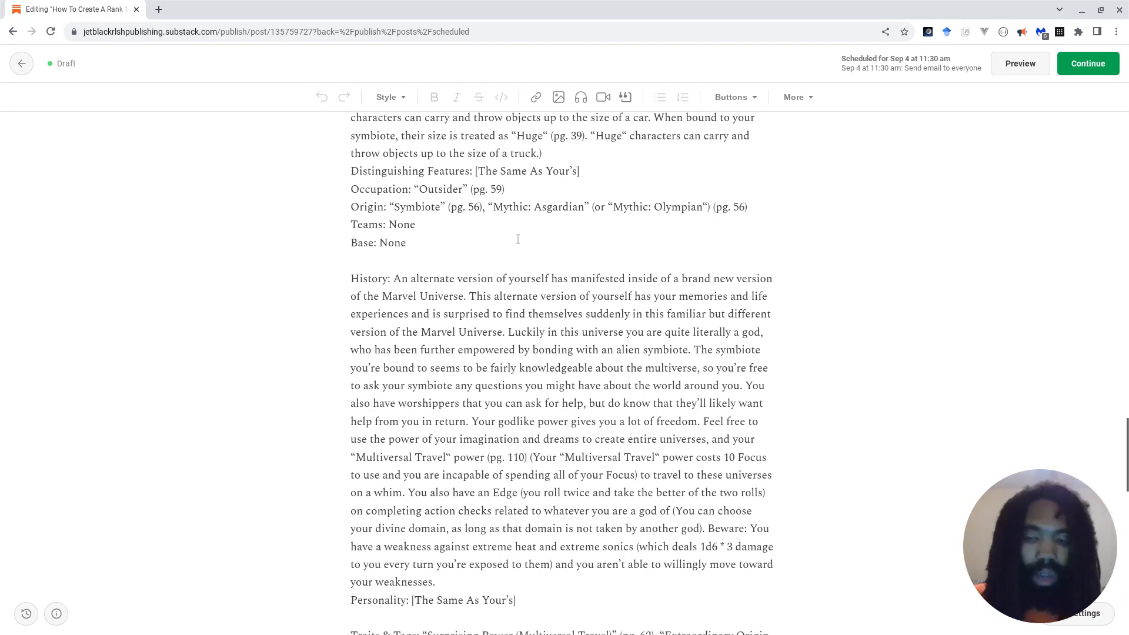
{"action": "scroll", "scroll_direction": "down", "scroll_amount": 3}
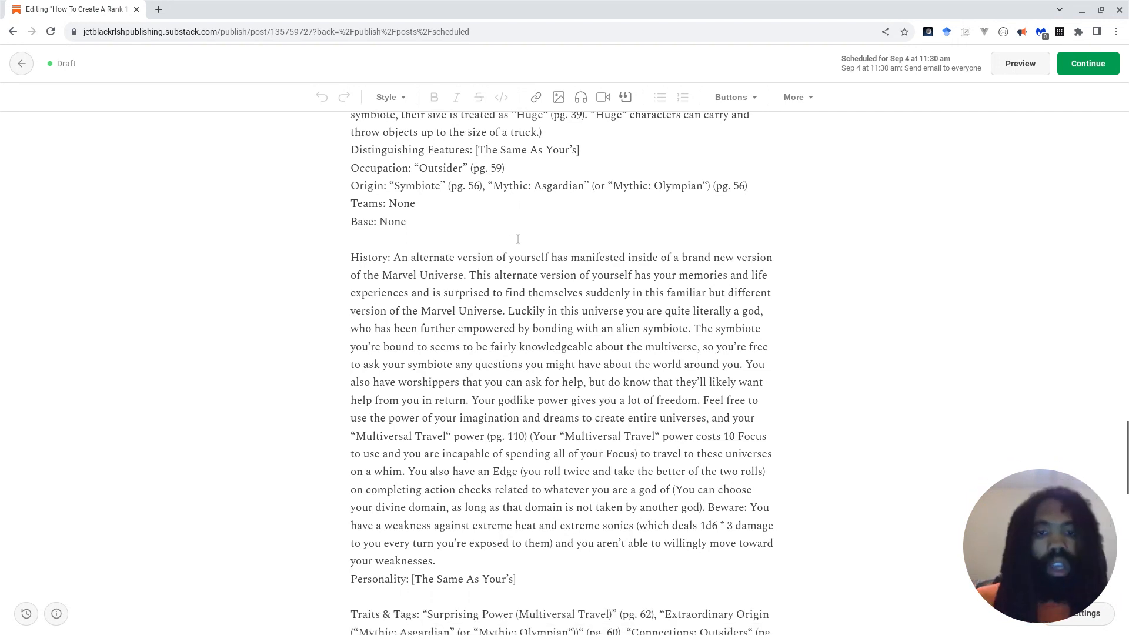
{"action": "scroll", "scroll_direction": "down", "scroll_amount": 3}
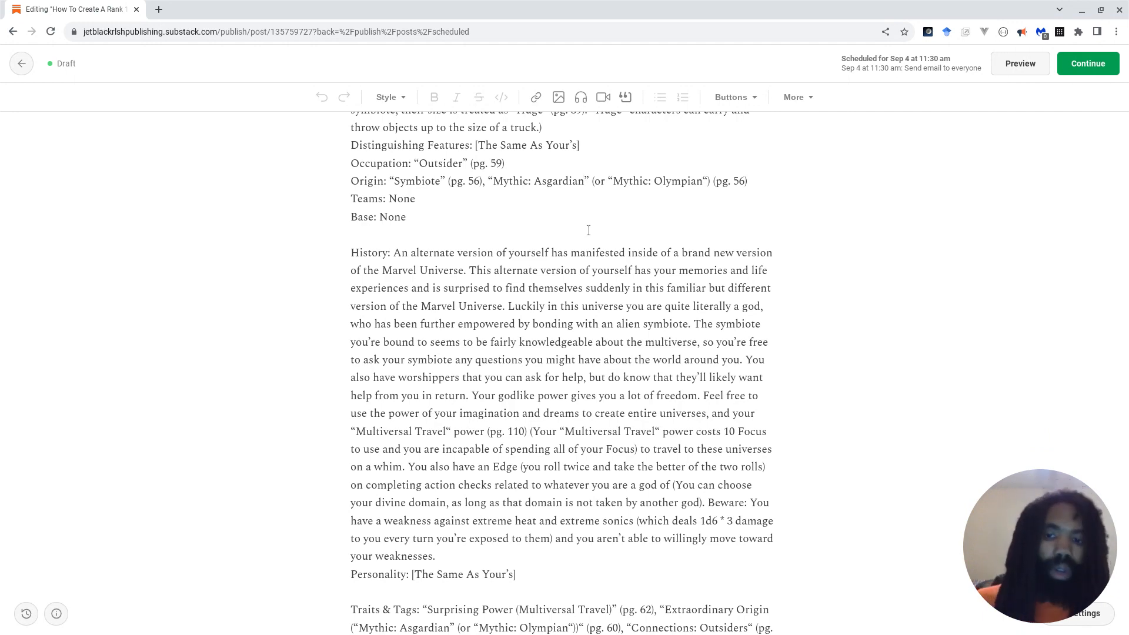
{"action": "scroll", "scroll_direction": "down", "scroll_amount": 3}
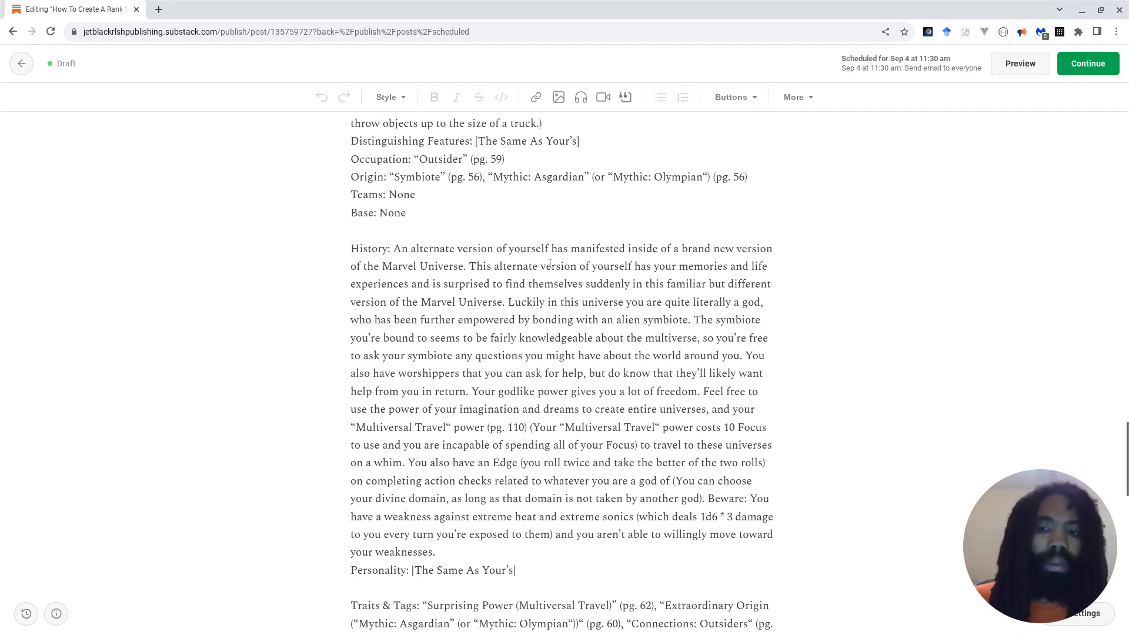
{"action": "scroll", "scroll_direction": "down", "scroll_amount": 3}
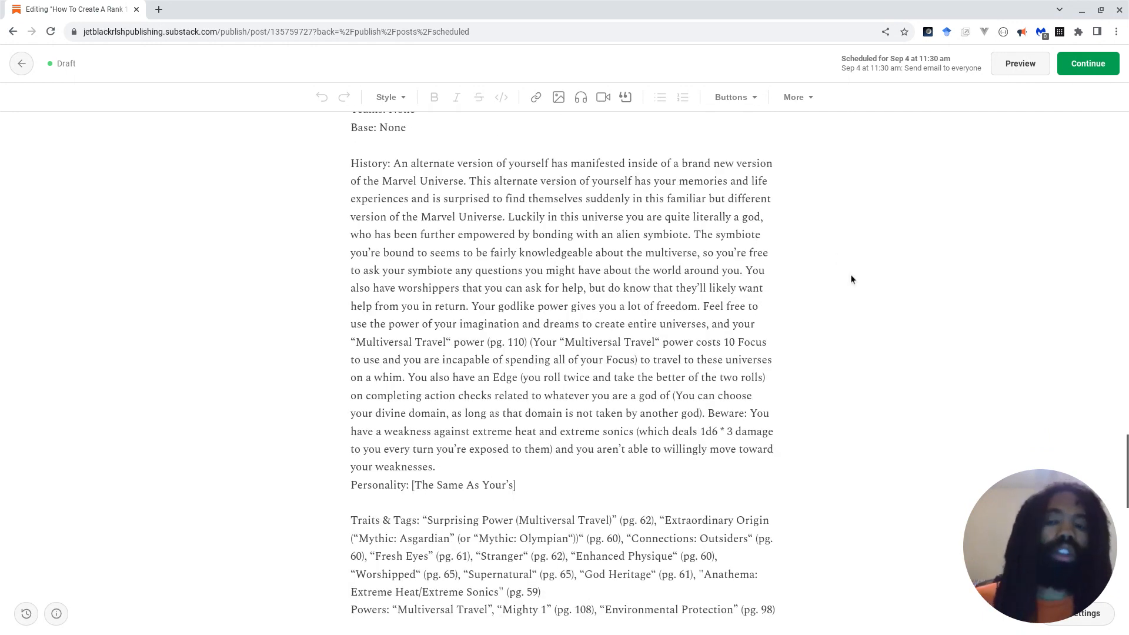
{"action": "scroll", "scroll_direction": "down", "scroll_amount": 3}
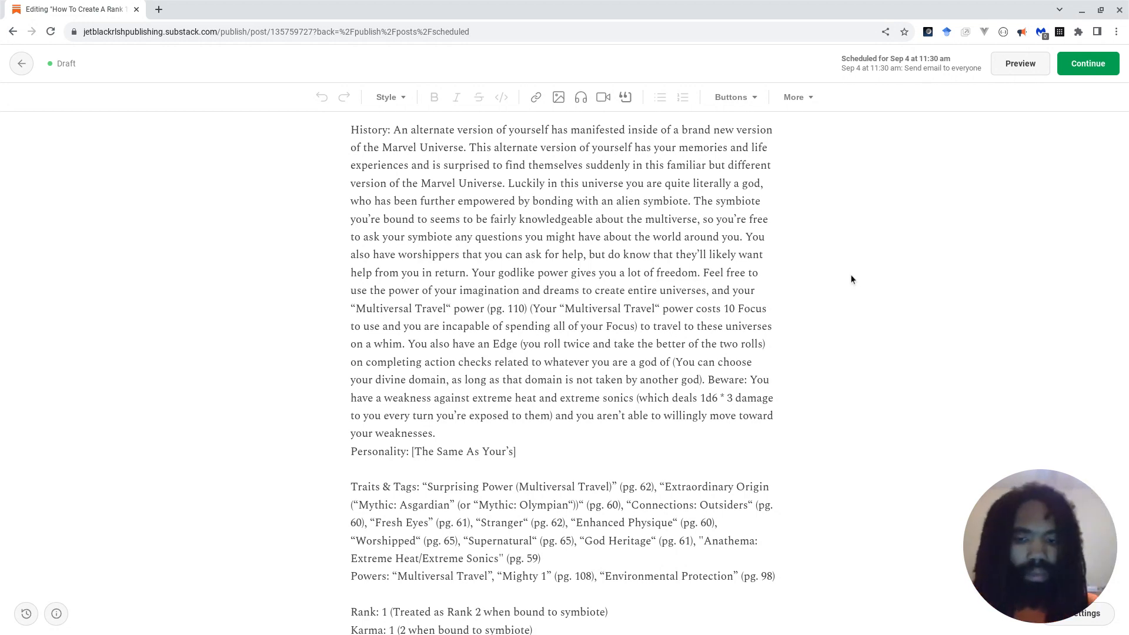
{"action": "scroll", "scroll_direction": "down", "scroll_amount": 3}
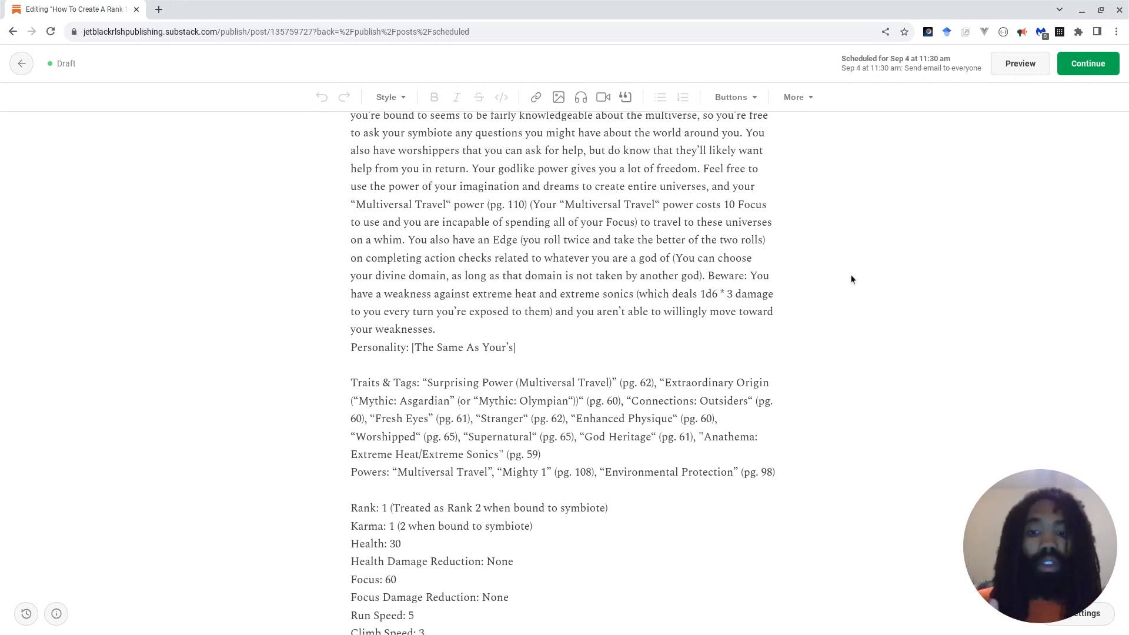
{"action": "scroll", "scroll_direction": "down", "scroll_amount": 3}
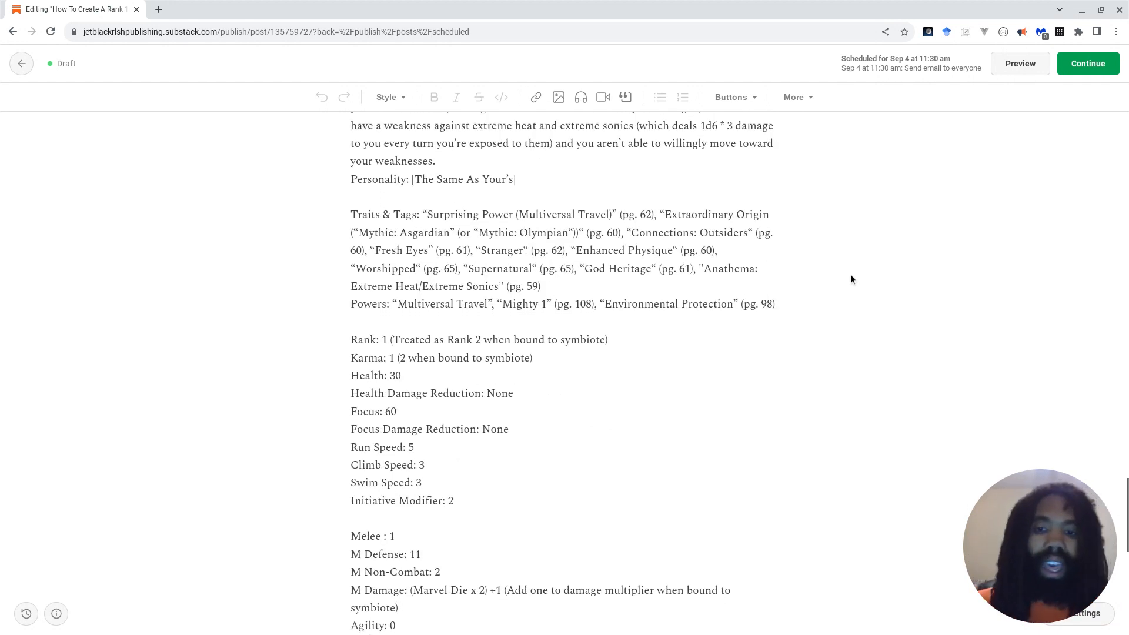
{"action": "scroll", "scroll_direction": "down", "scroll_amount": 3}
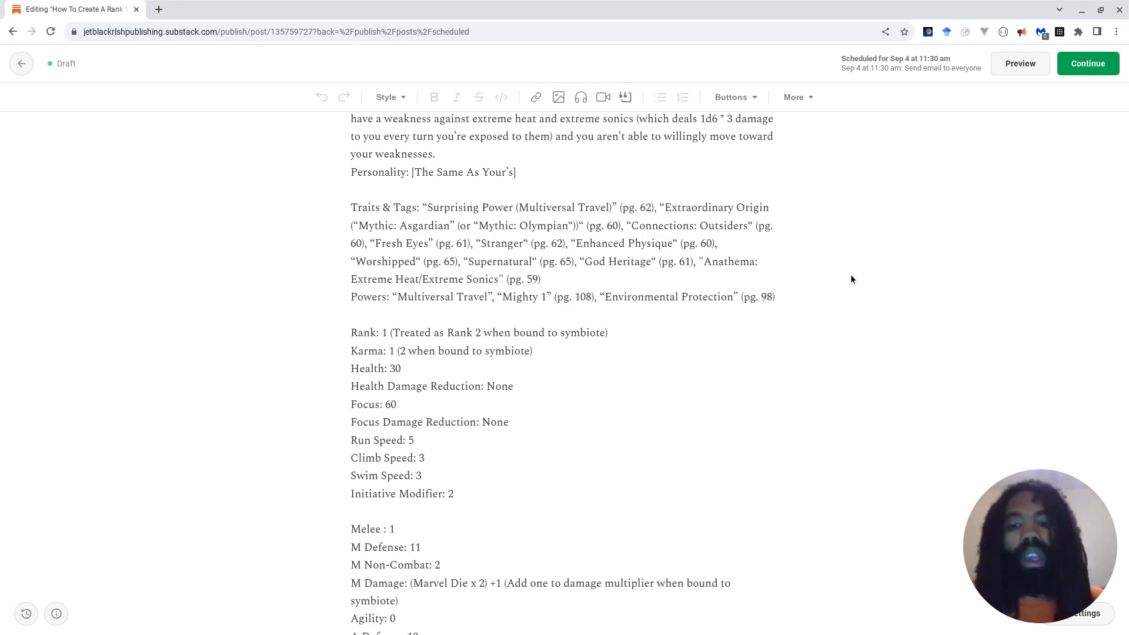
{"action": "scroll", "scroll_direction": "down", "scroll_amount": 3}
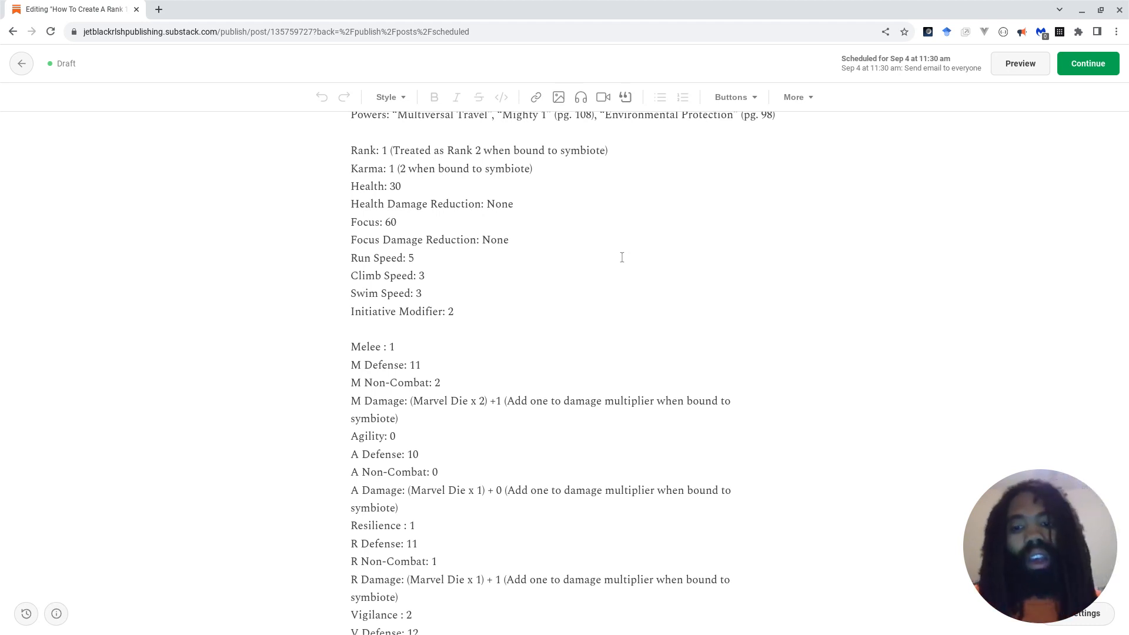
{"action": "scroll", "scroll_direction": "down", "scroll_amount": 3}
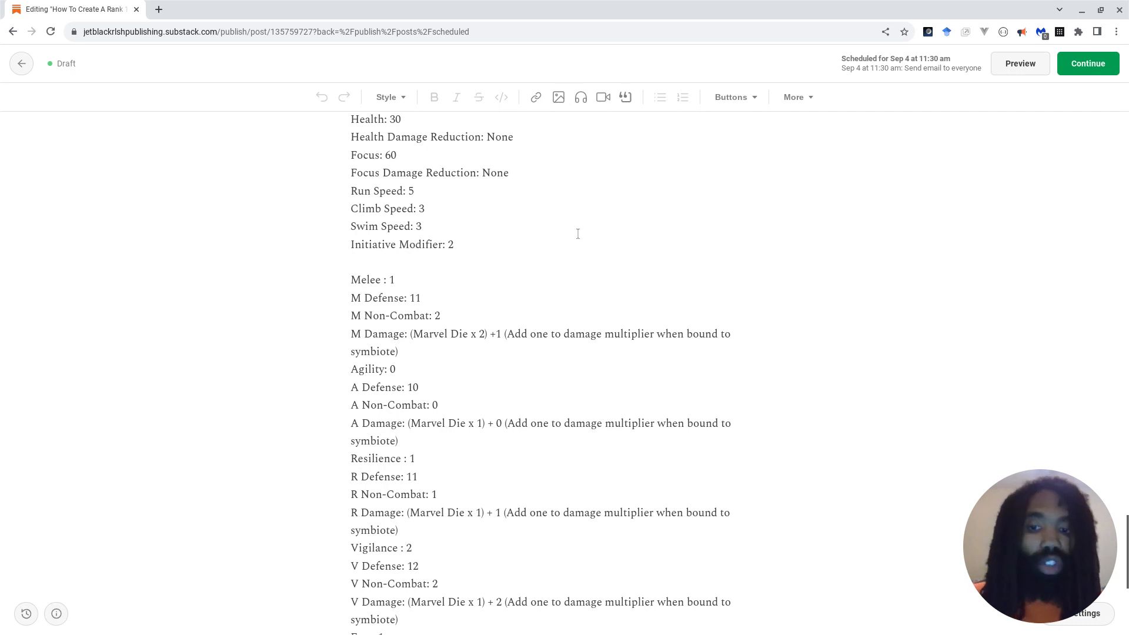
{"action": "scroll", "scroll_direction": "down", "scroll_amount": 3}
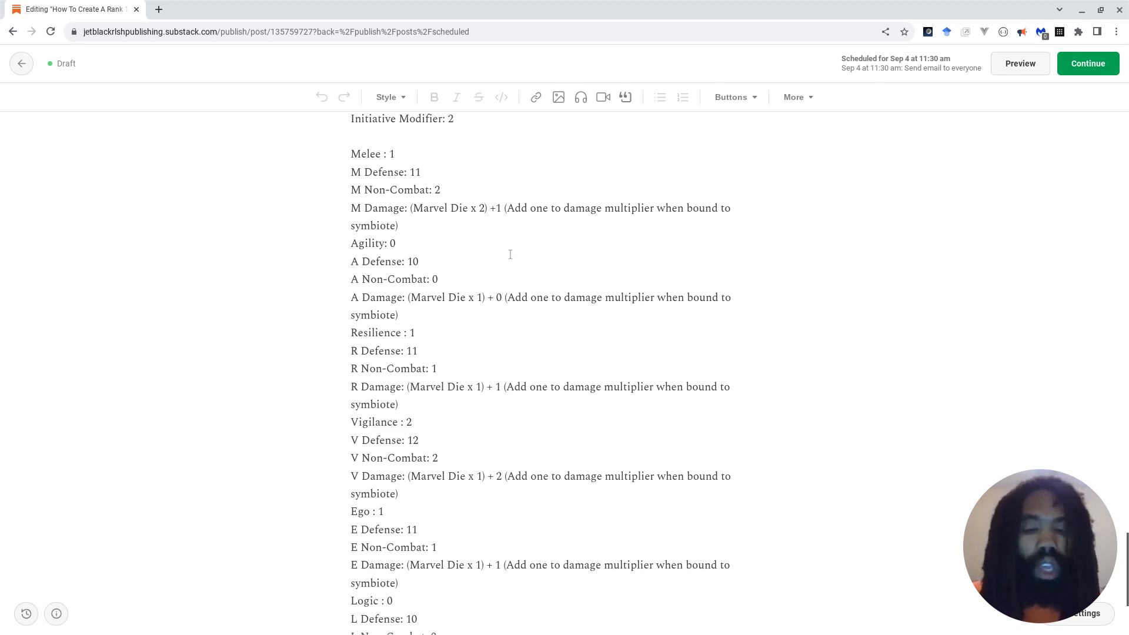
{"action": "scroll", "scroll_direction": "down", "scroll_amount": 3}
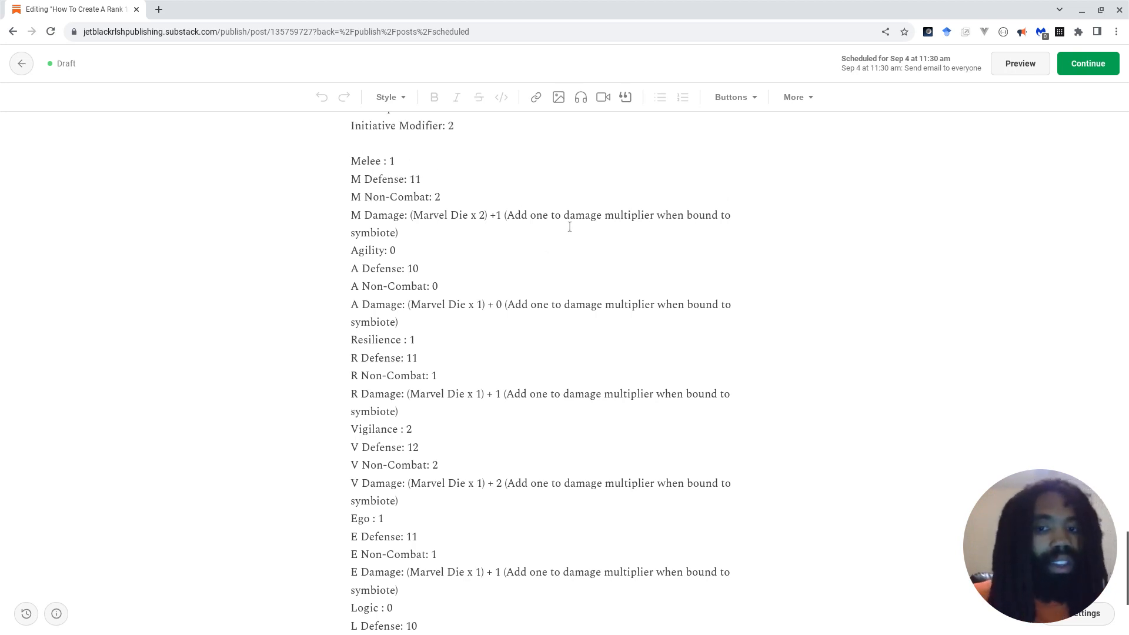
{"action": "scroll", "scroll_direction": "down", "scroll_amount": 3}
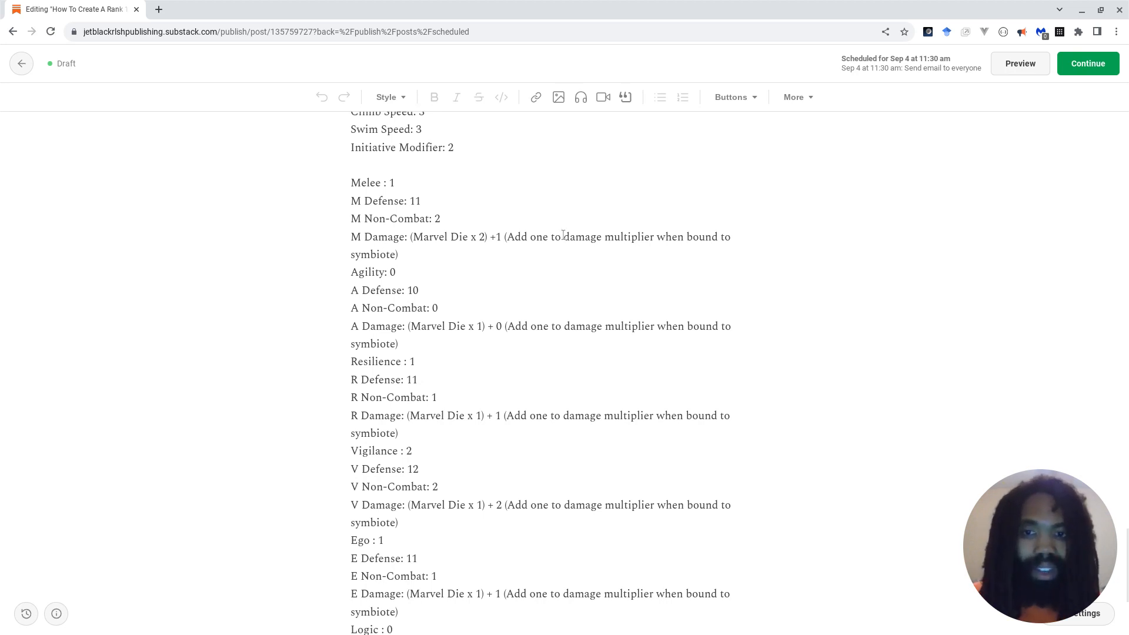
{"action": "scroll", "scroll_direction": "down", "scroll_amount": 3}
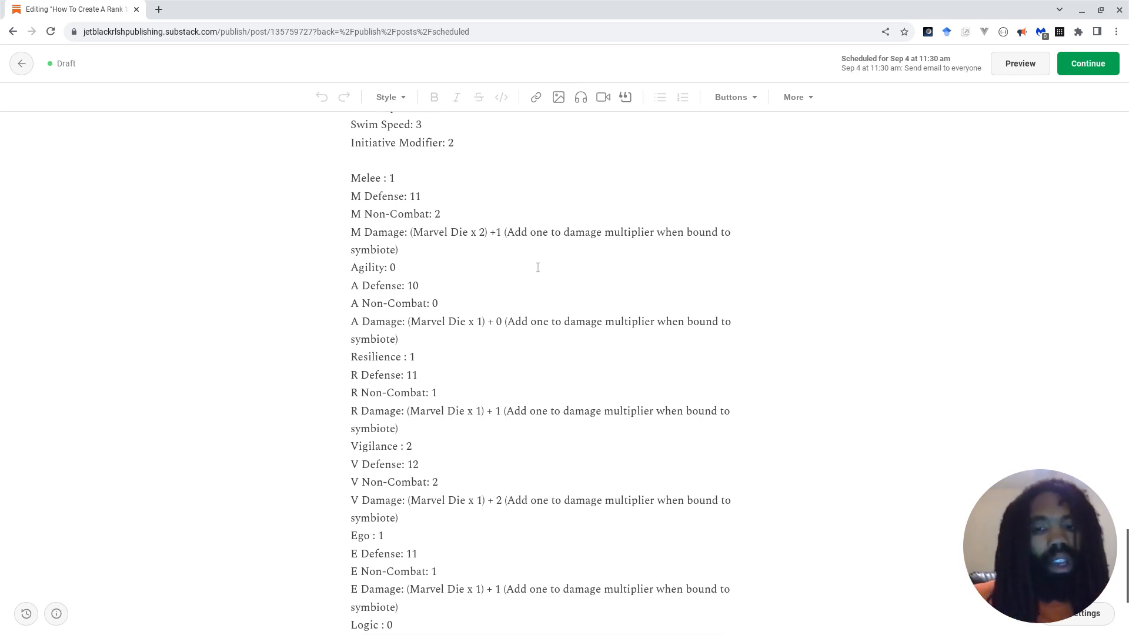
{"action": "scroll", "scroll_direction": "down", "scroll_amount": 3}
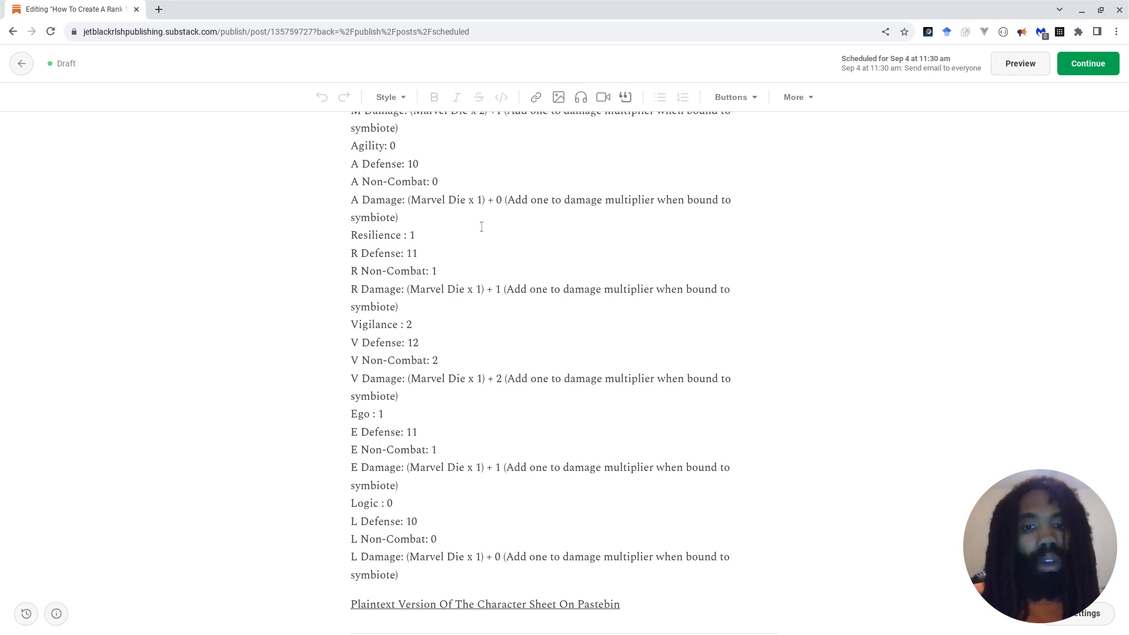
{"action": "scroll", "scroll_direction": "down", "scroll_amount": 3}
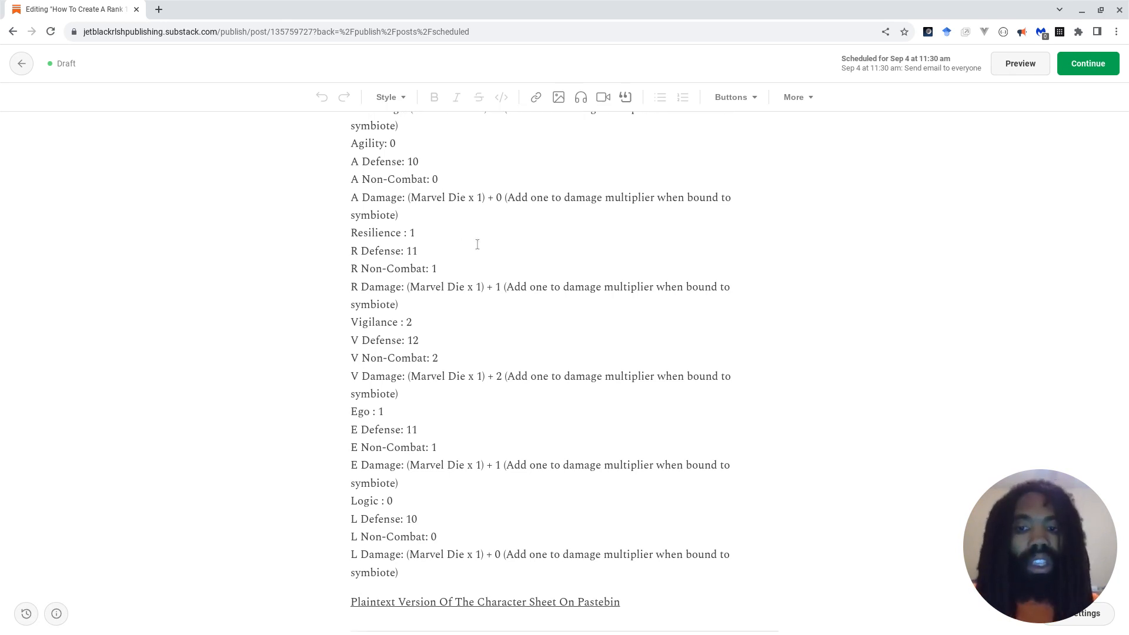
{"action": "scroll", "scroll_direction": "down", "scroll_amount": 3}
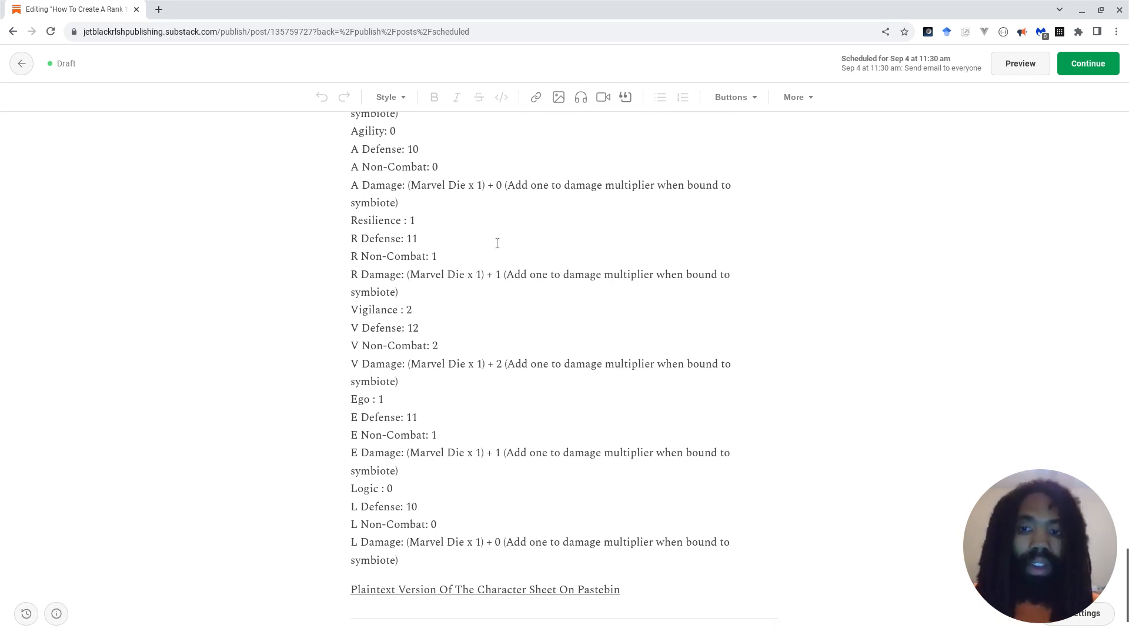
{"action": "scroll", "scroll_direction": "down", "scroll_amount": 3}
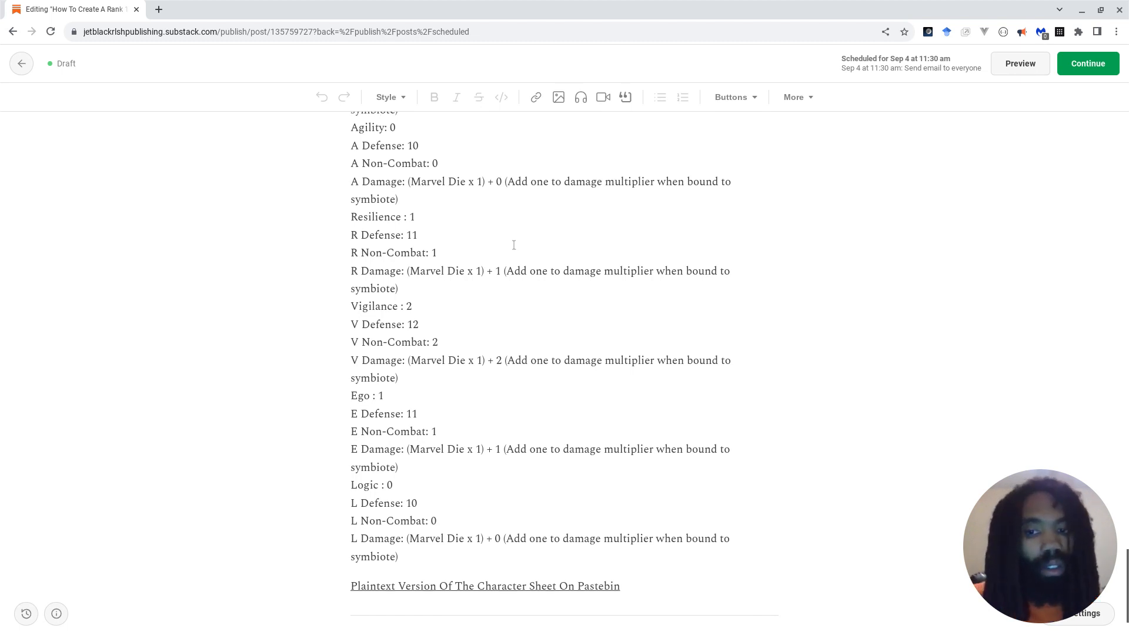
{"action": "scroll", "scroll_direction": "down", "scroll_amount": 3}
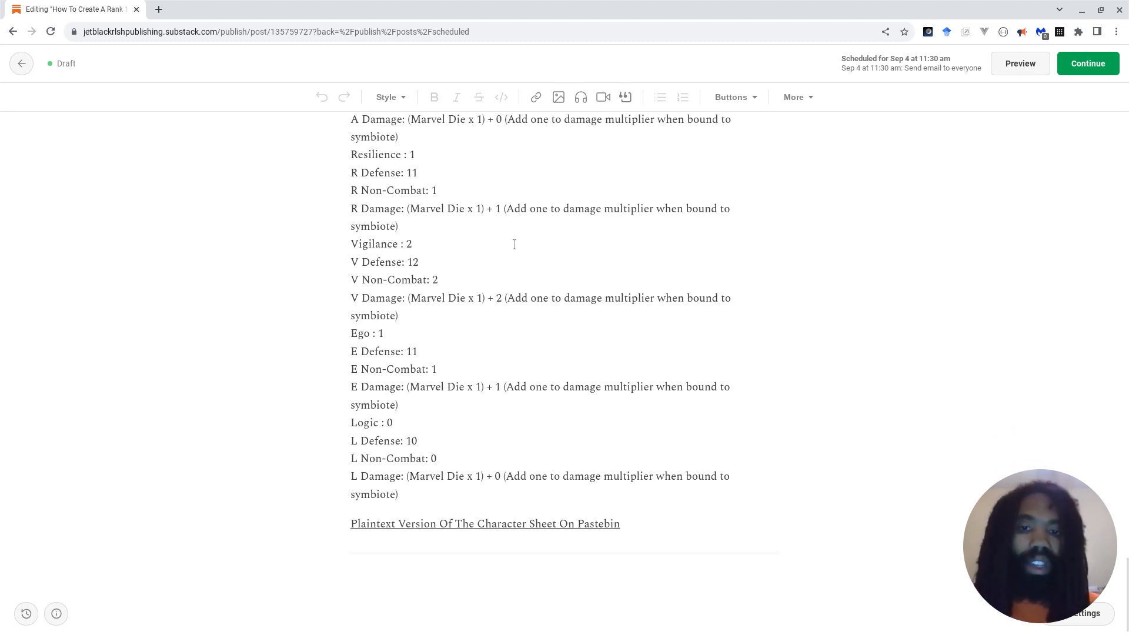
{"action": "mouse_move", "coordinate": [522, 243]}
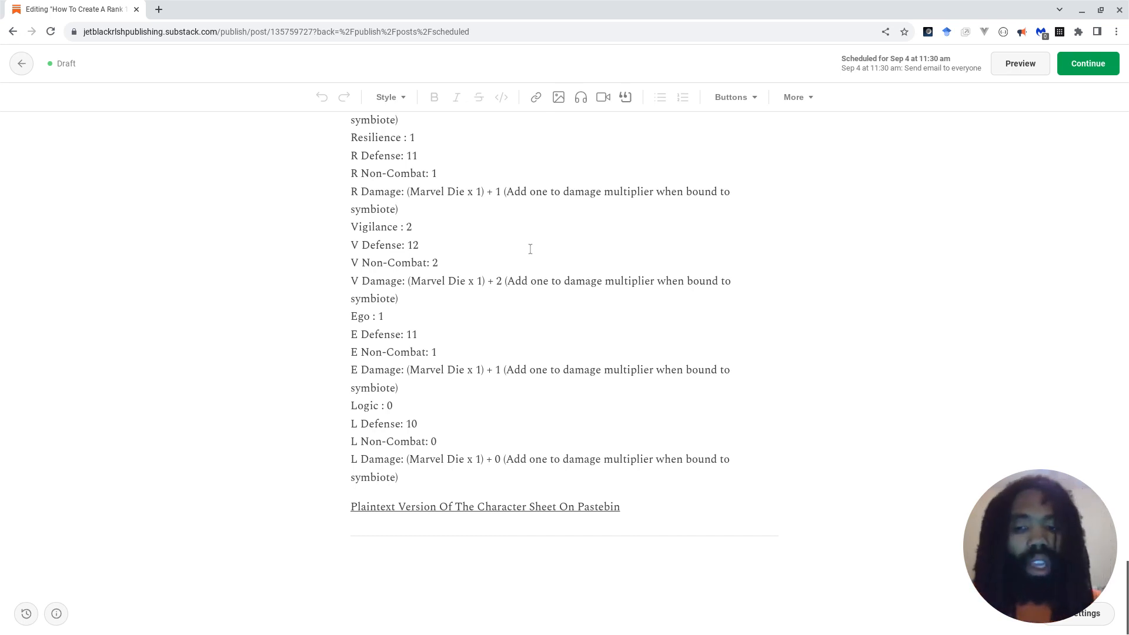
{"action": "mouse_move", "coordinate": [524, 265]}
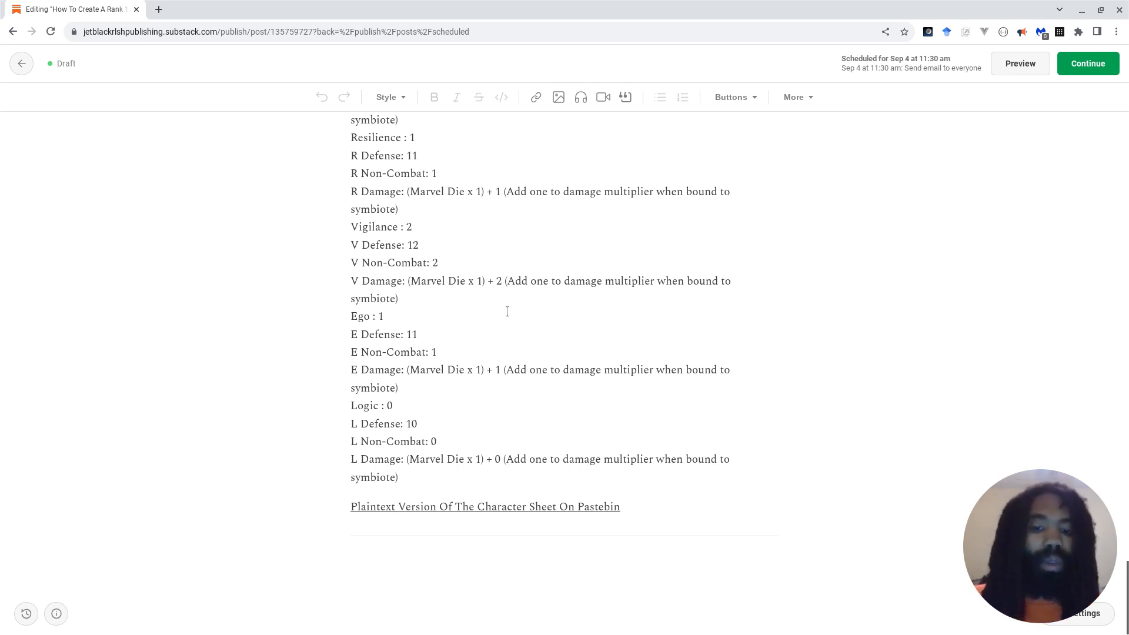
{"action": "mouse_move", "coordinate": [520, 344]}
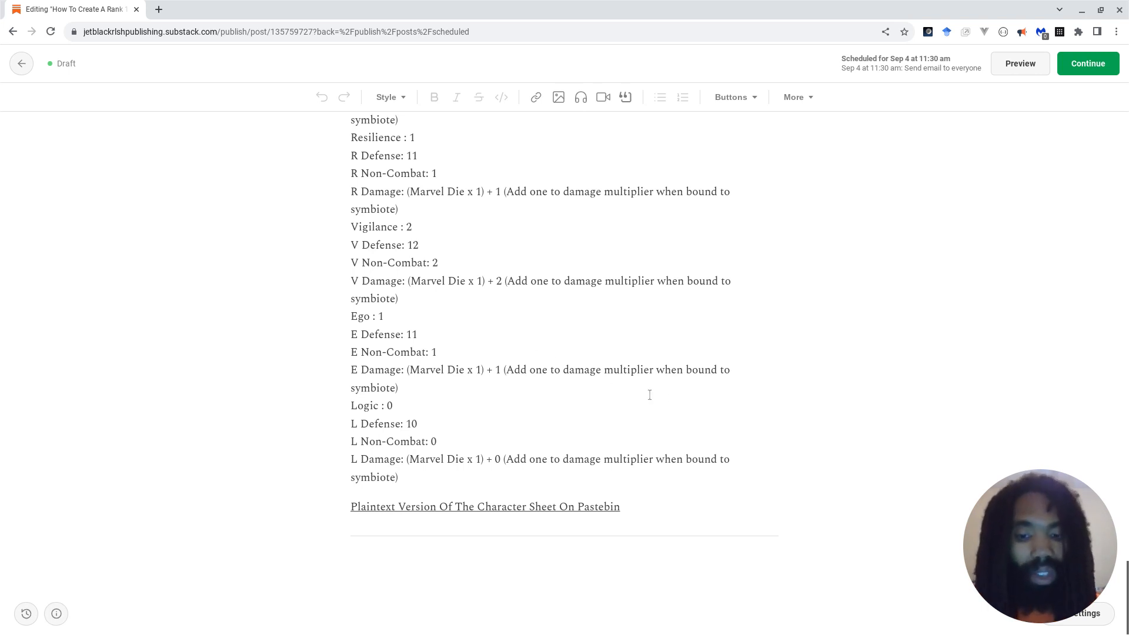
{"action": "mouse_move", "coordinate": [650, 464]}
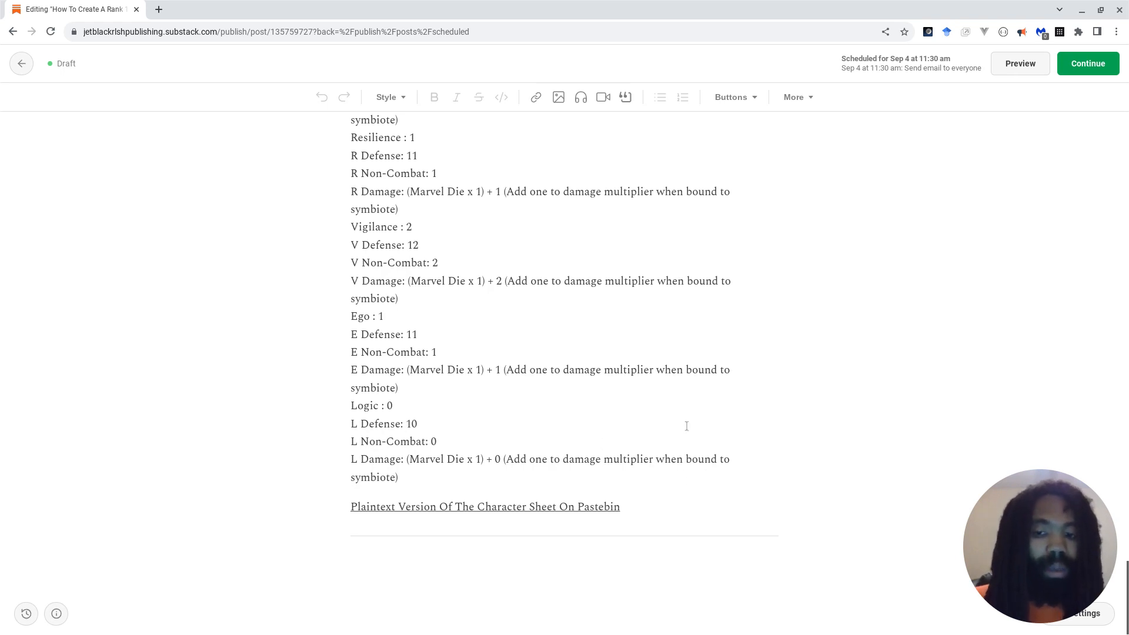
{"action": "scroll", "scroll_direction": "up", "scroll_amount": 3}
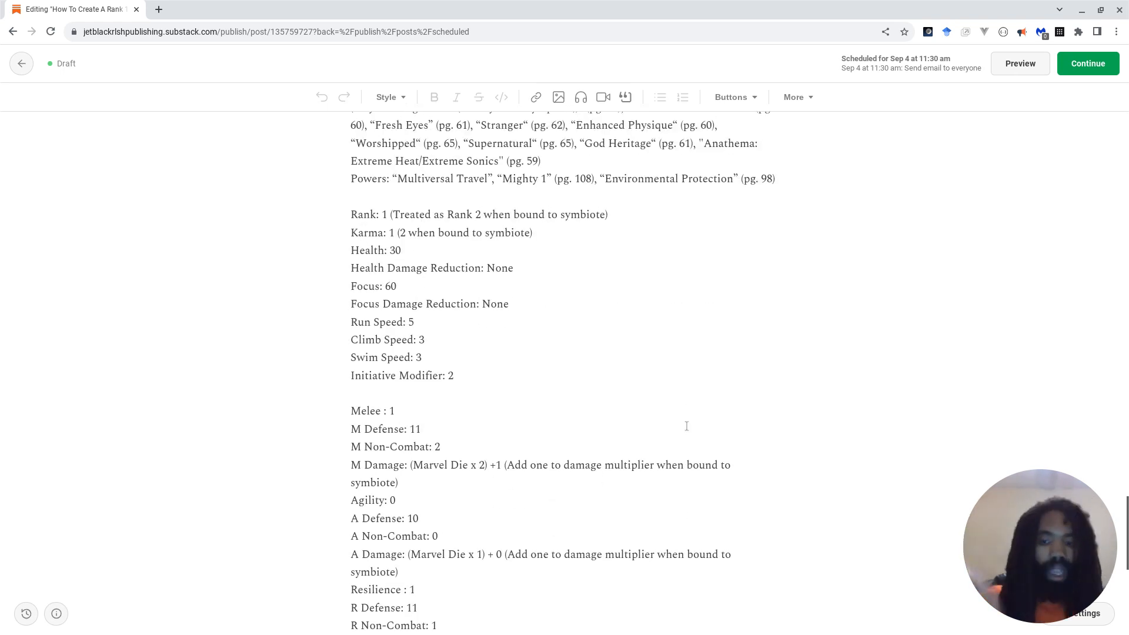
{"action": "scroll", "scroll_direction": "down", "scroll_amount": 3}
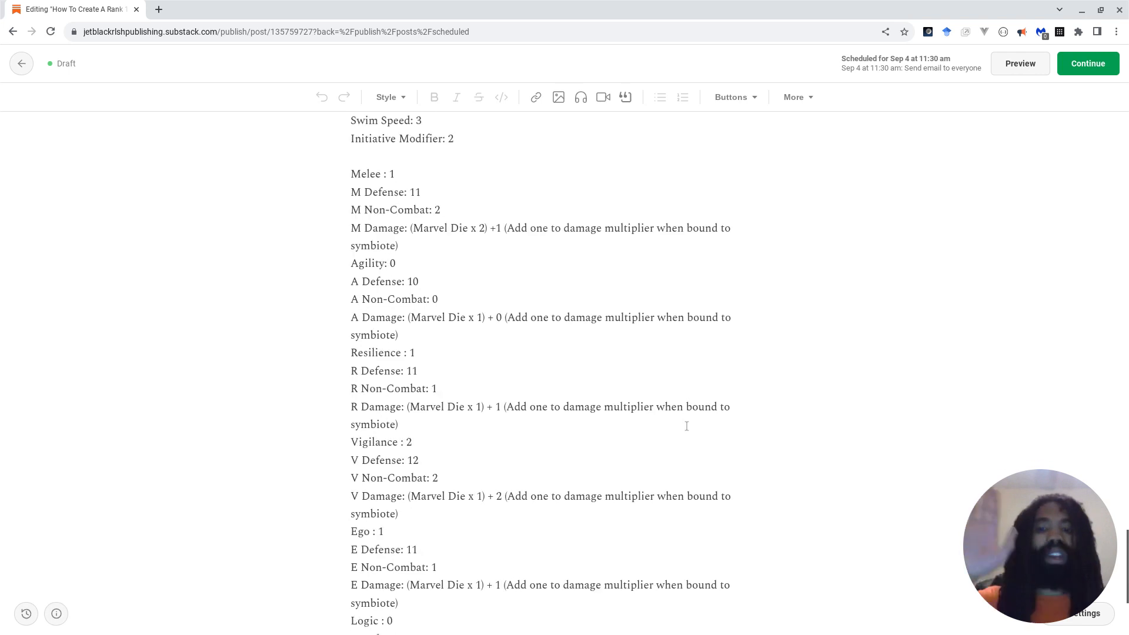
{"action": "scroll", "scroll_direction": "down", "scroll_amount": 3}
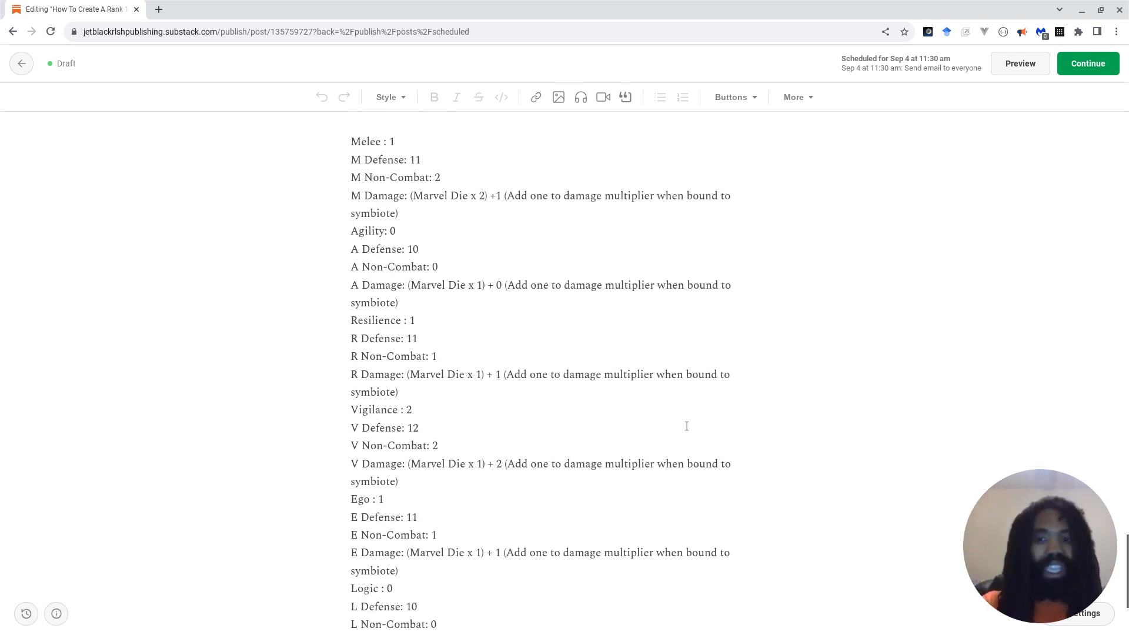
{"action": "scroll", "scroll_direction": "down", "scroll_amount": 3}
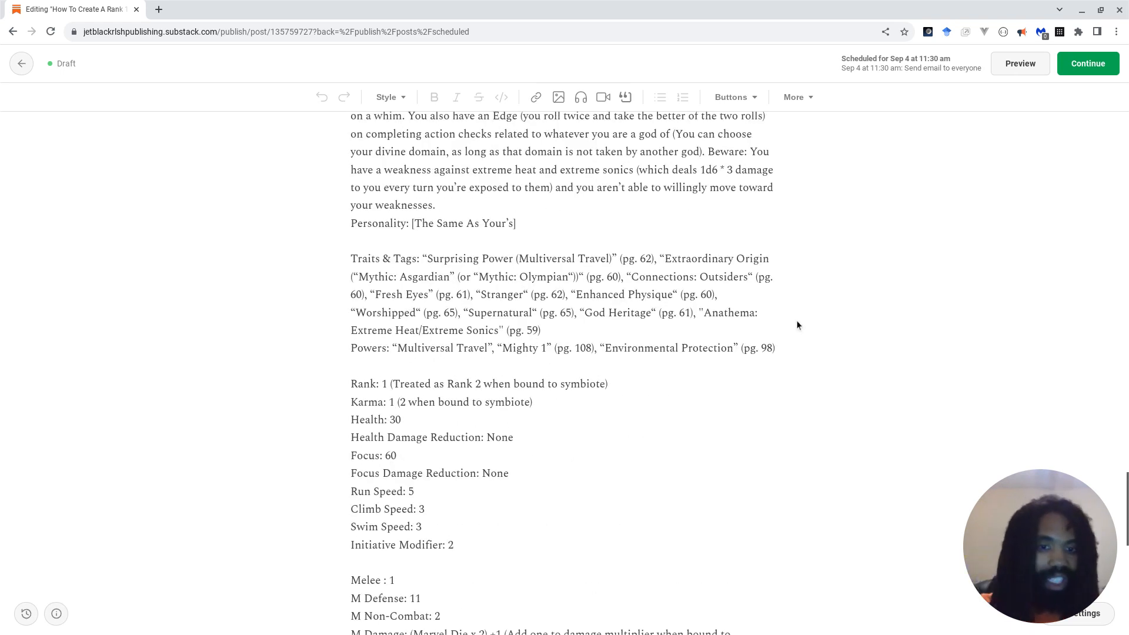
{"action": "scroll", "scroll_direction": "up", "scroll_amount": 3}
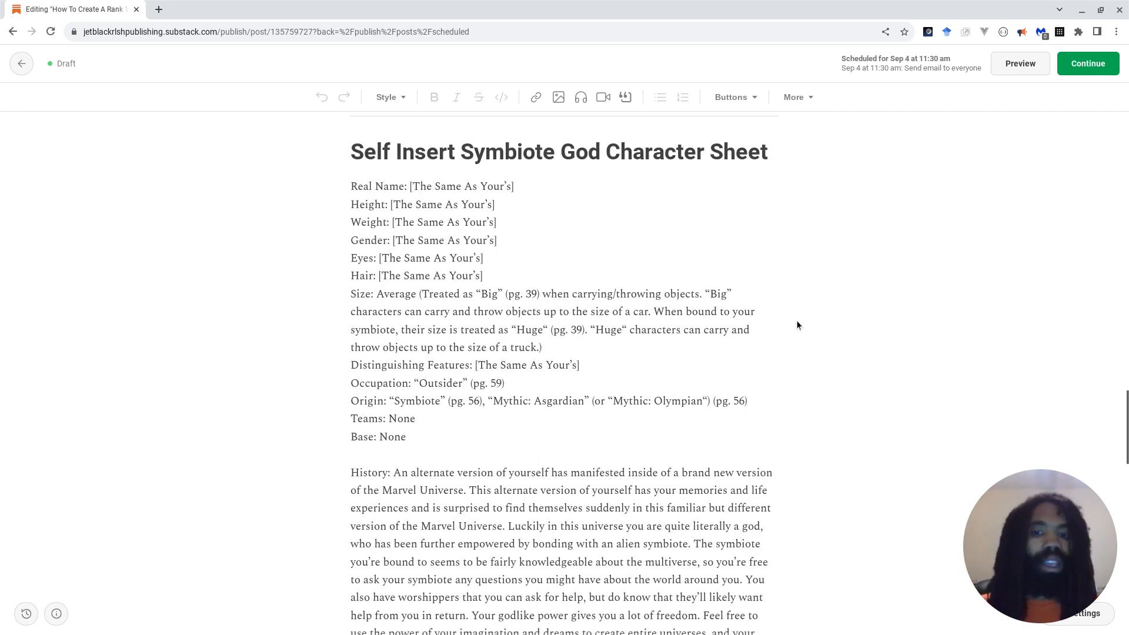
{"action": "scroll", "scroll_direction": "down", "scroll_amount": 3}
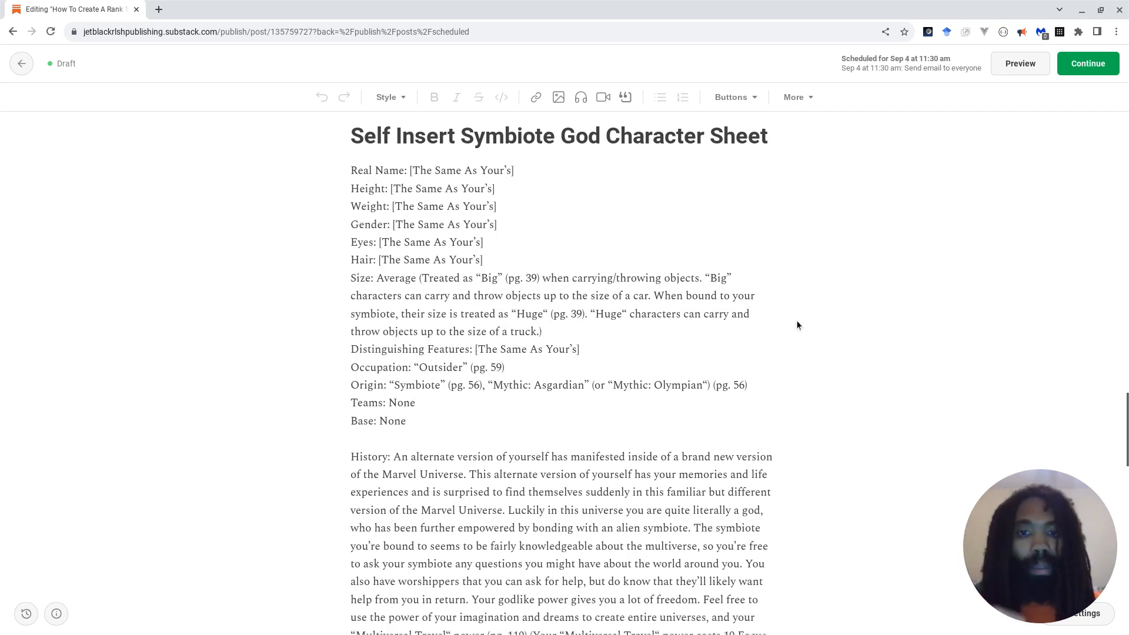
{"action": "scroll", "scroll_direction": "down", "scroll_amount": 3}
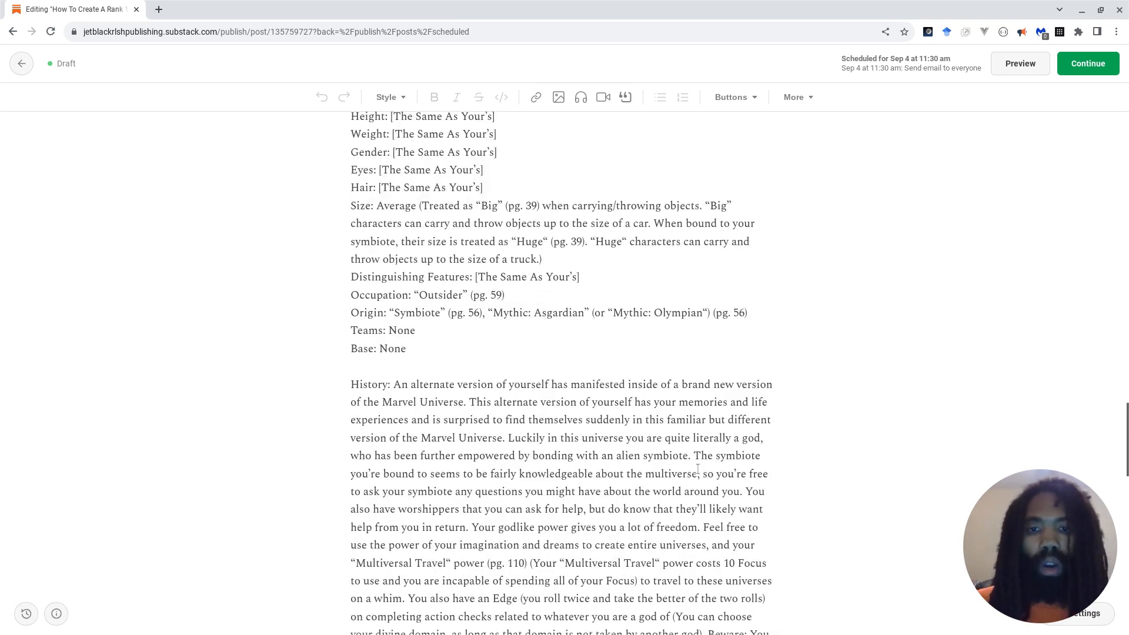
{"action": "scroll", "scroll_direction": "up", "scroll_amount": 3}
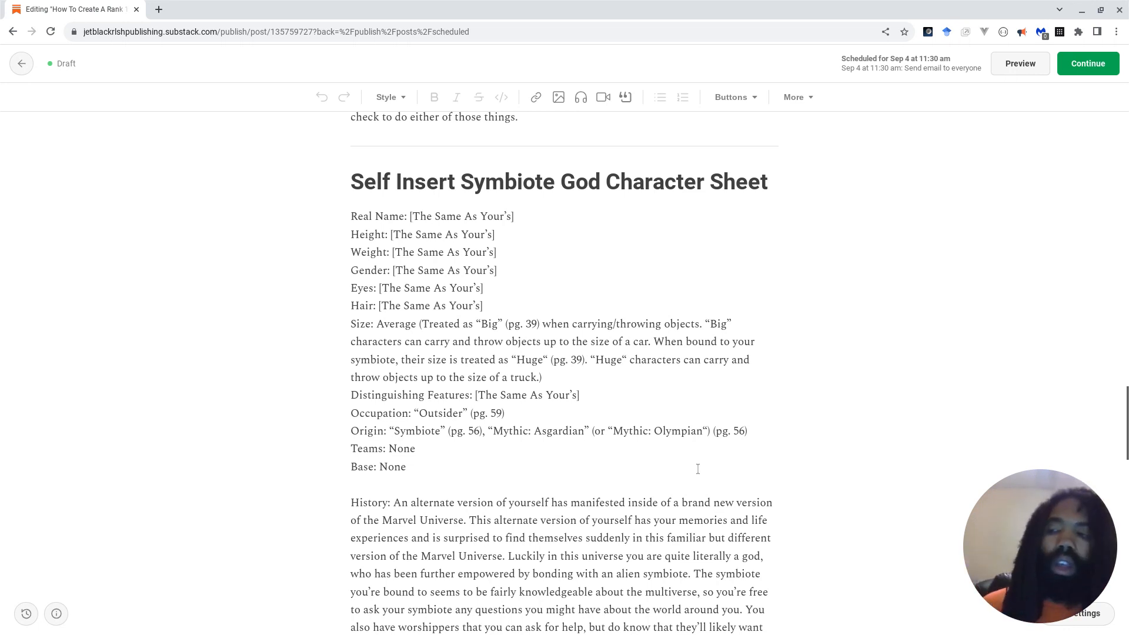
{"action": "mouse_move", "coordinate": [816, 413]}
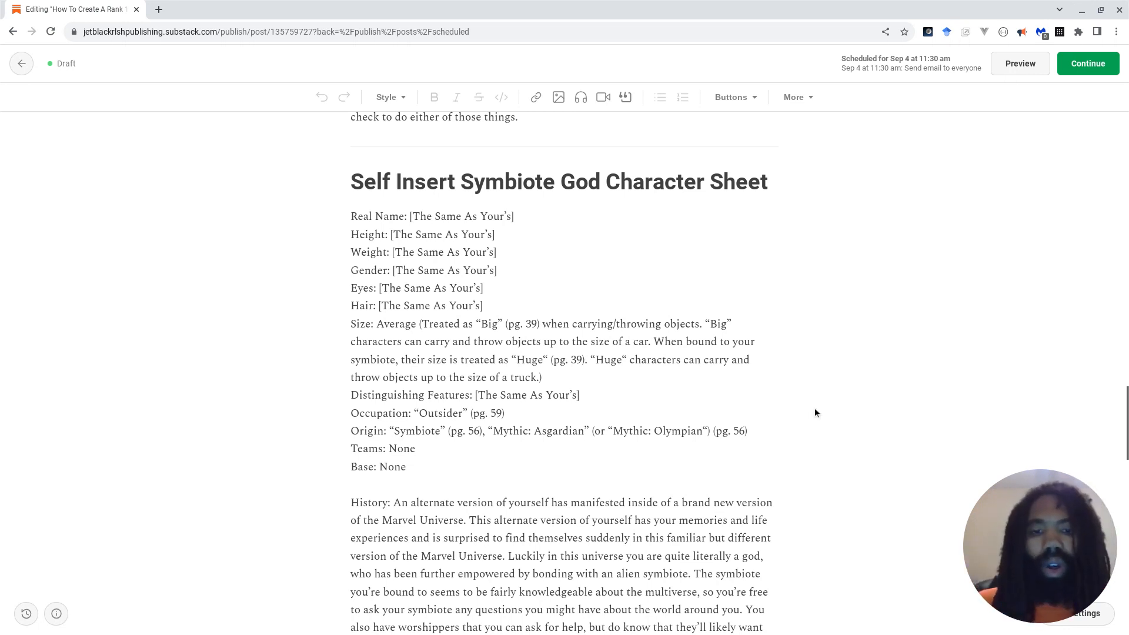
{"action": "scroll", "scroll_direction": "down", "scroll_amount": 3}
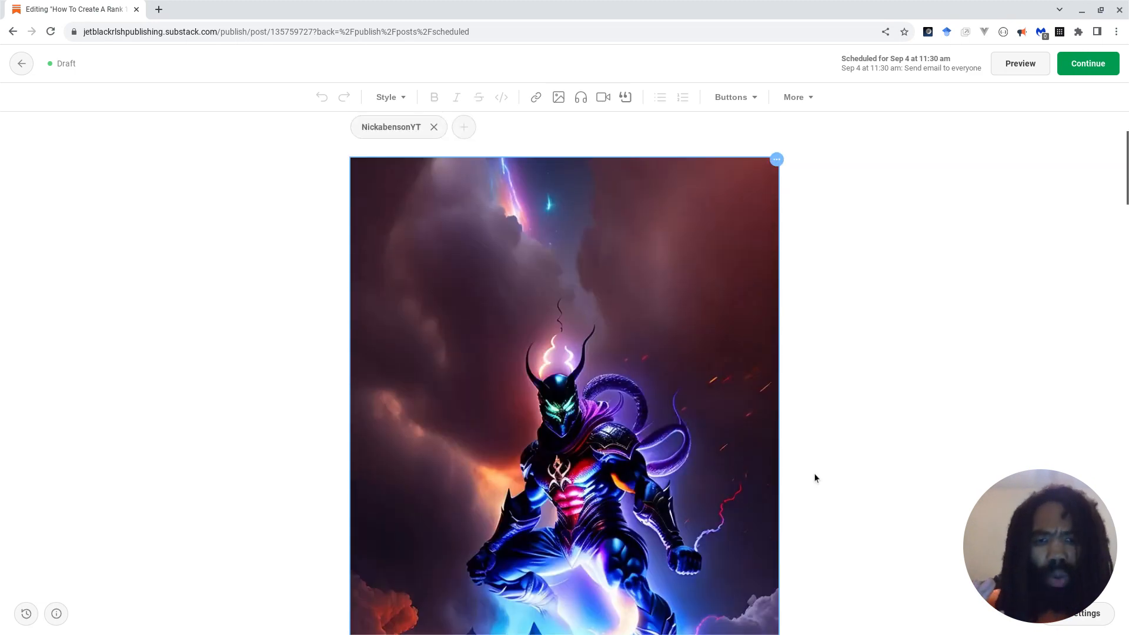
{"action": "scroll", "scroll_direction": "down", "scroll_amount": 3}
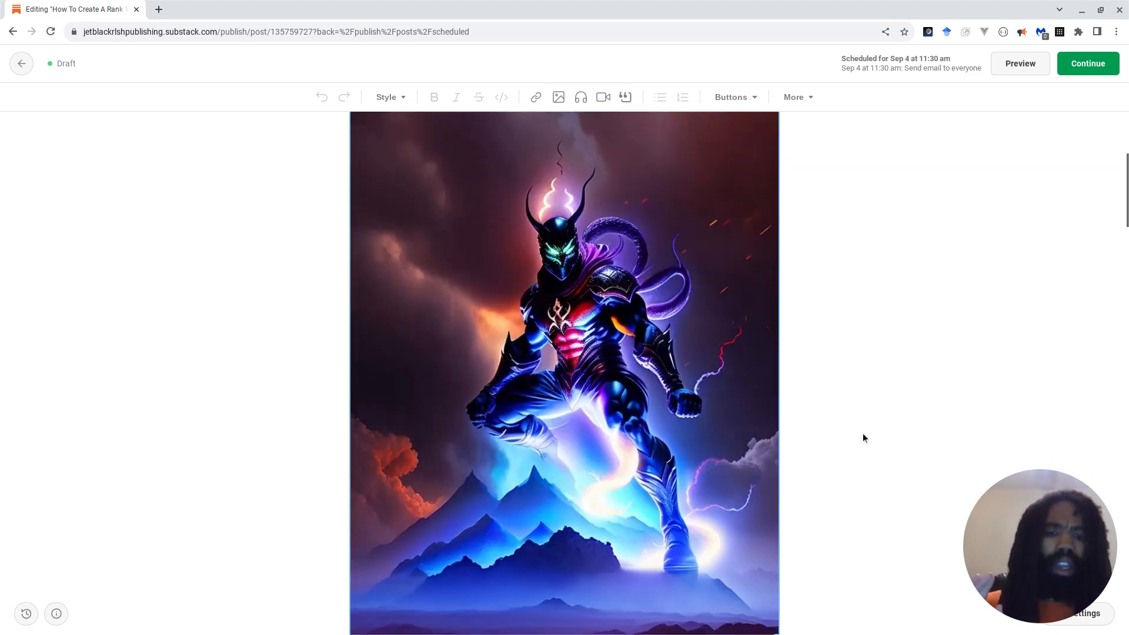